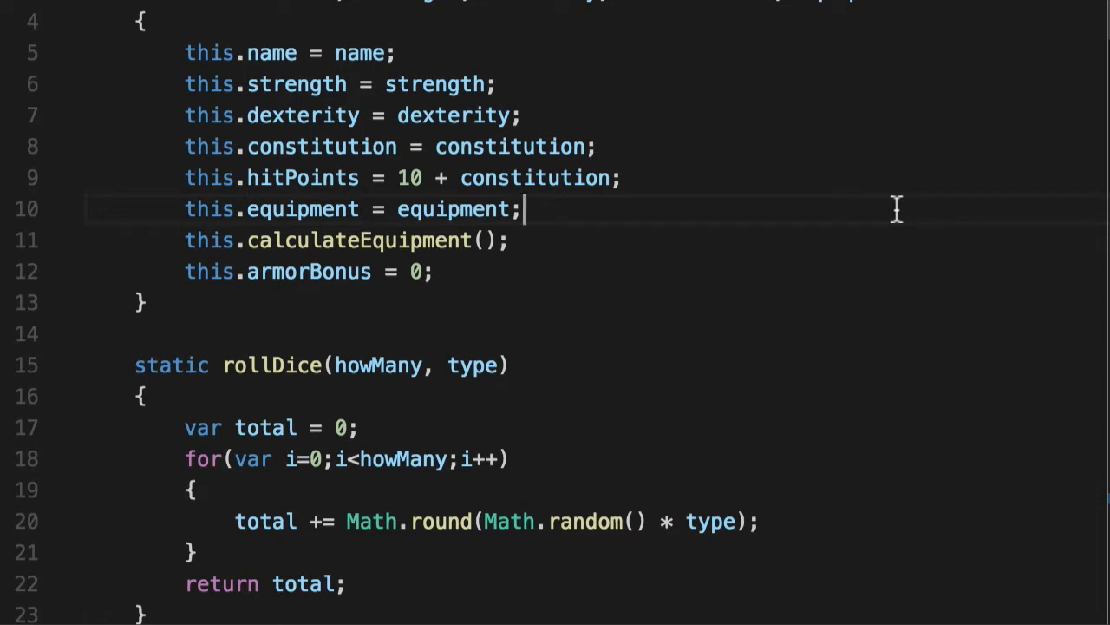
{"action": "mouse_move", "coordinate": [813, 292]}
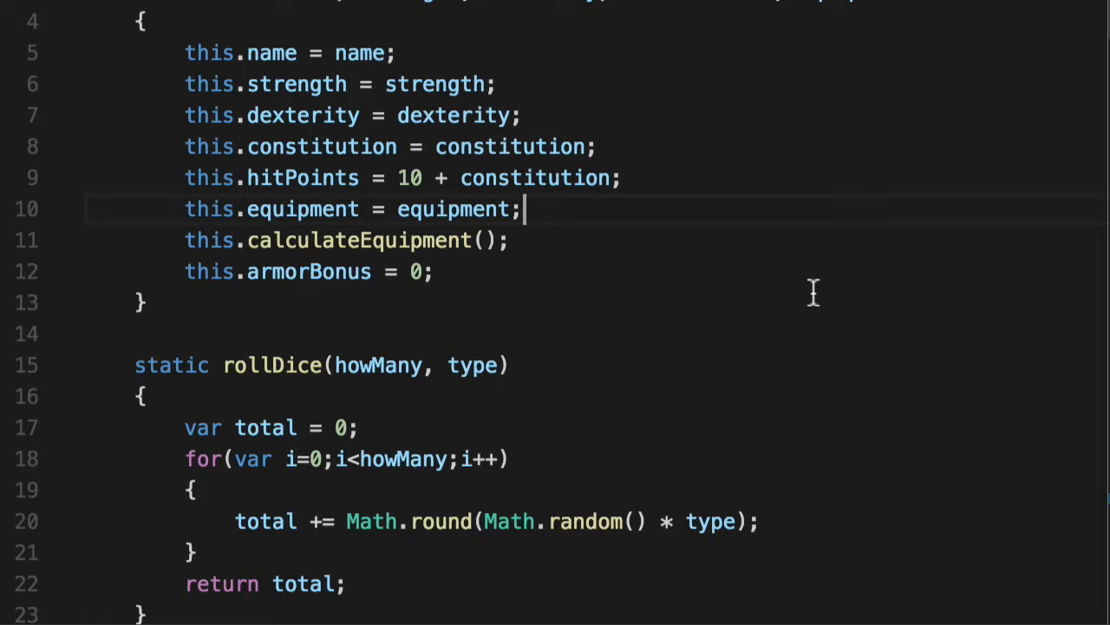
Select the rollDice function name, then its Math.random() call, in the editor
{"action": "double_click", "coordinate": [270, 365]}
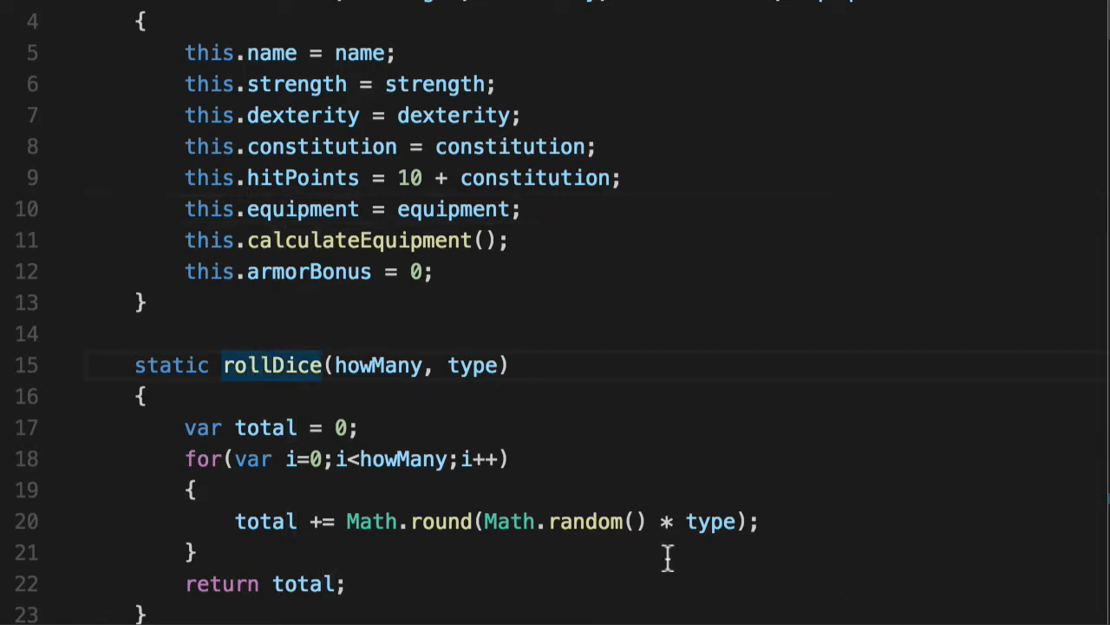
{"action": "left_click", "coordinate": [586, 521]}
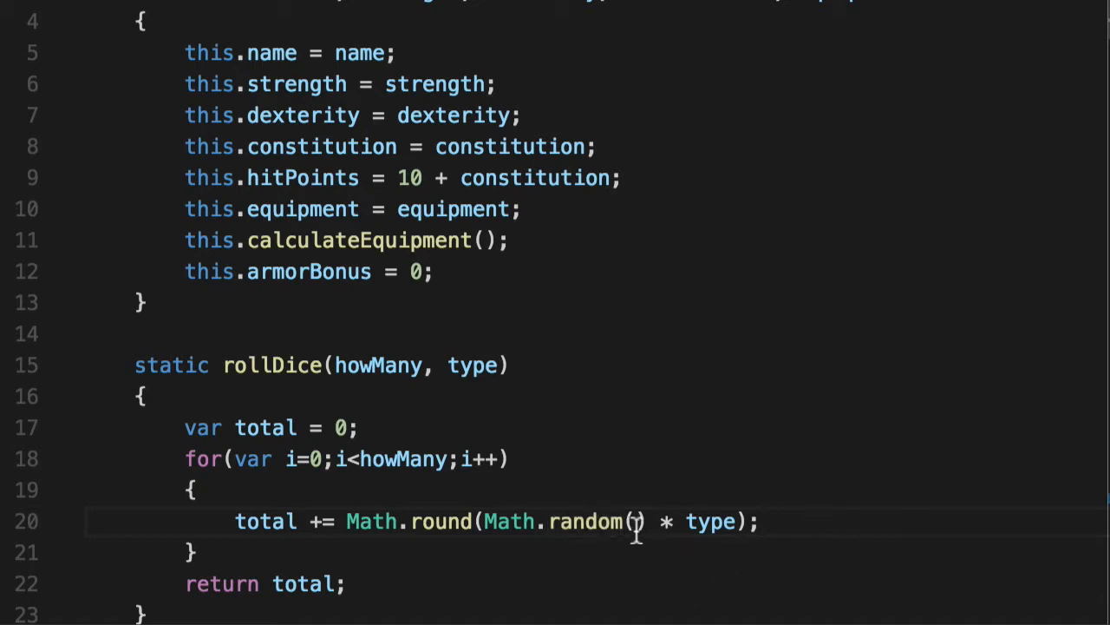
{"action": "double_click", "coordinate": [568, 521]}
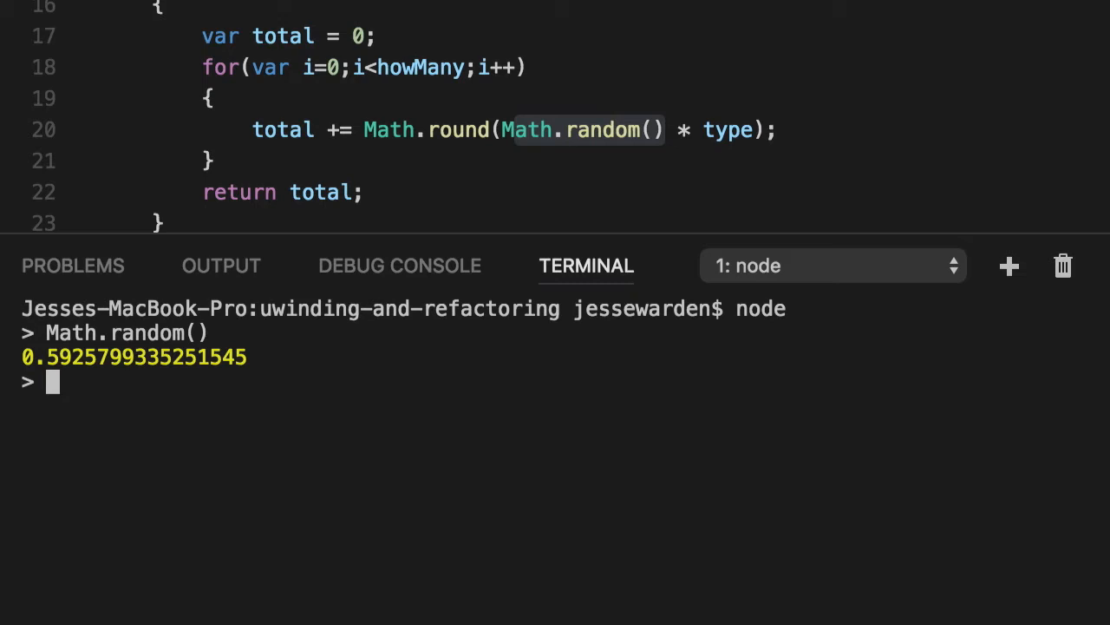
In node, evaluate a decimal and 0.00111111 * 20, getting 0.0222222
{"action": "type", "text": "0.00111111"}
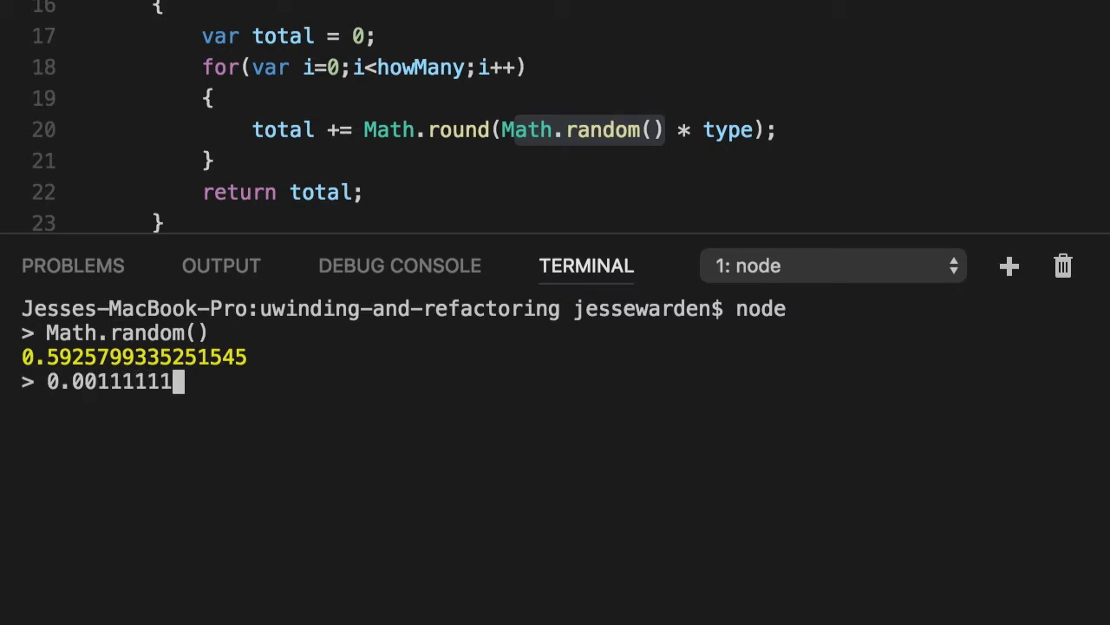
{"action": "key", "text": "Return"}
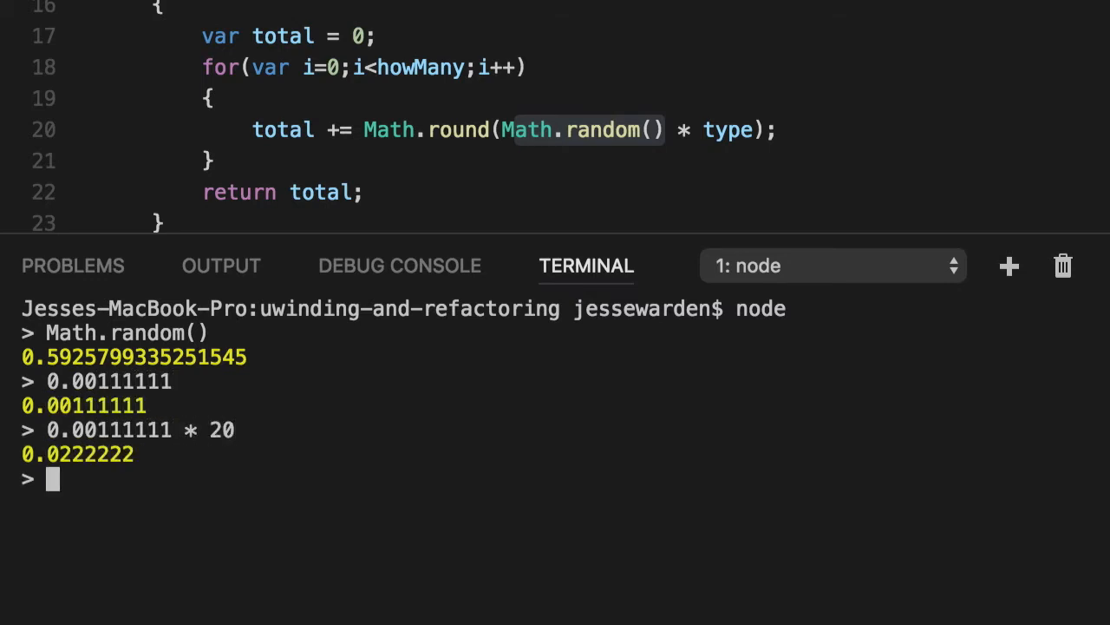
{"action": "type", "text": "0.00111111 * 20"}
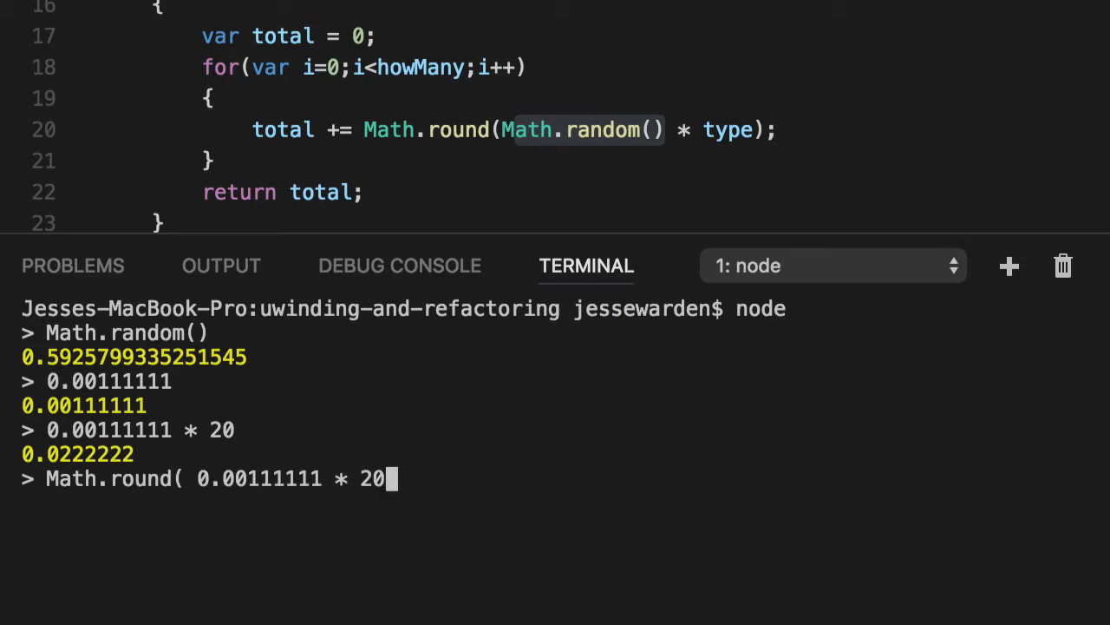
{"action": "key", "text": "Return"}
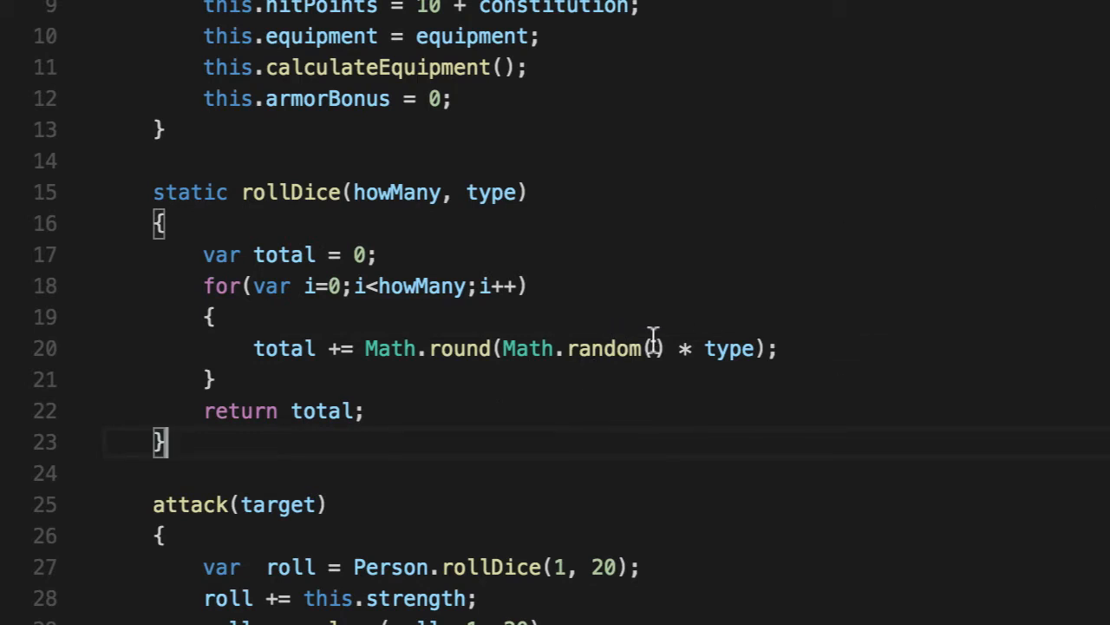
{"action": "double_click", "coordinate": [588, 348]}
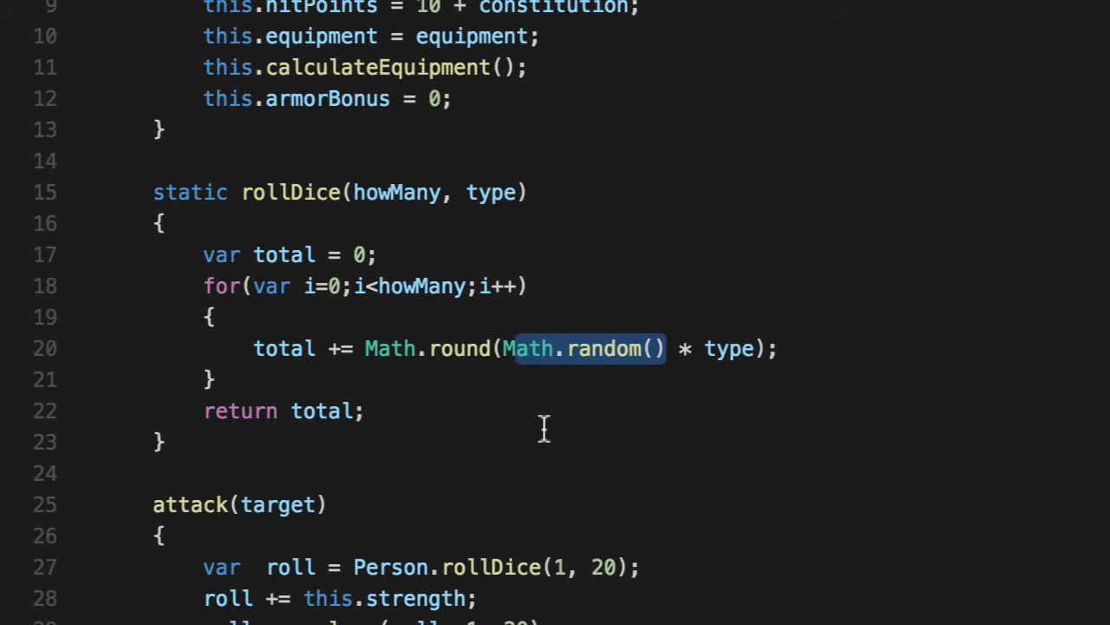
{"action": "left_click", "coordinate": [398, 442]}
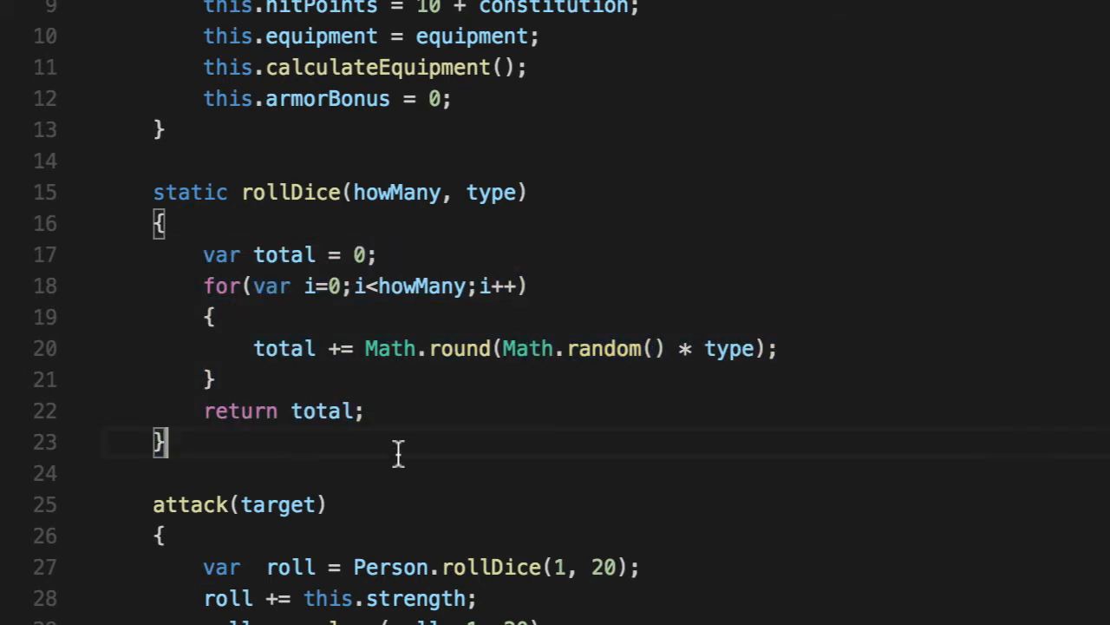
{"action": "mouse_move", "coordinate": [1102, 113]}
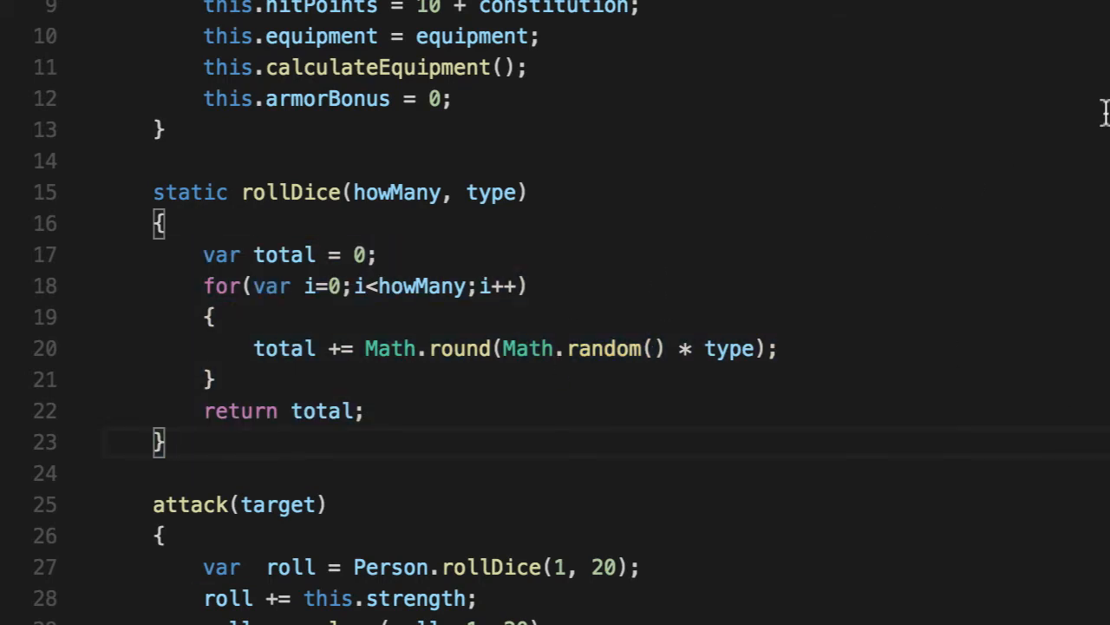
{"action": "scroll", "scroll_direction": "down", "scroll_amount": 3}
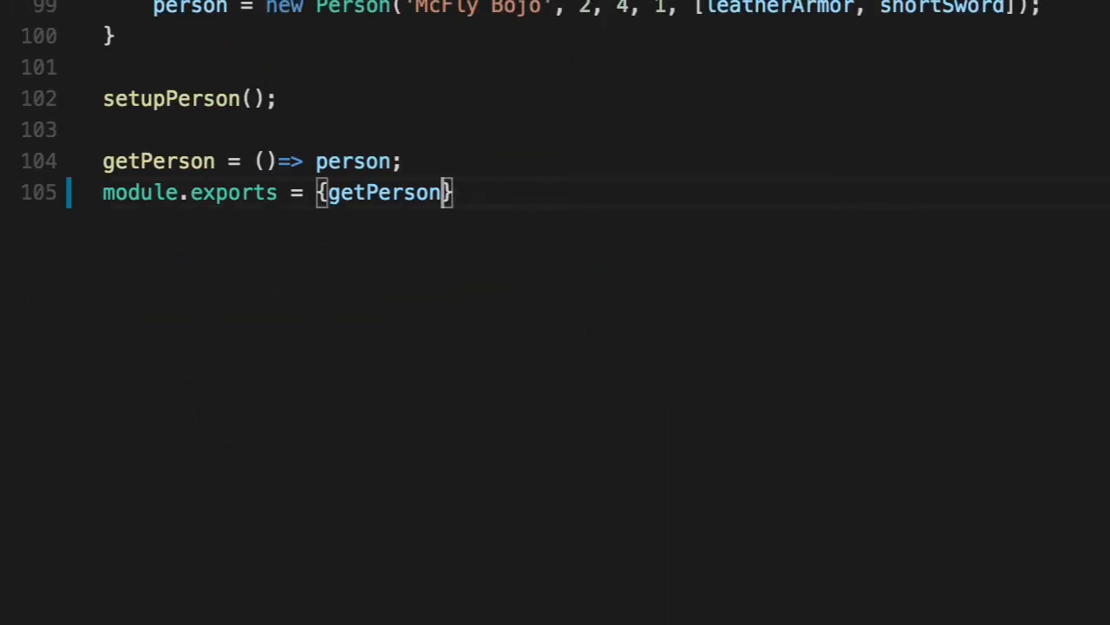
Append ', Person' to module.exports after getPerson and select the new Person name
{"action": "type", "text": ", P"}
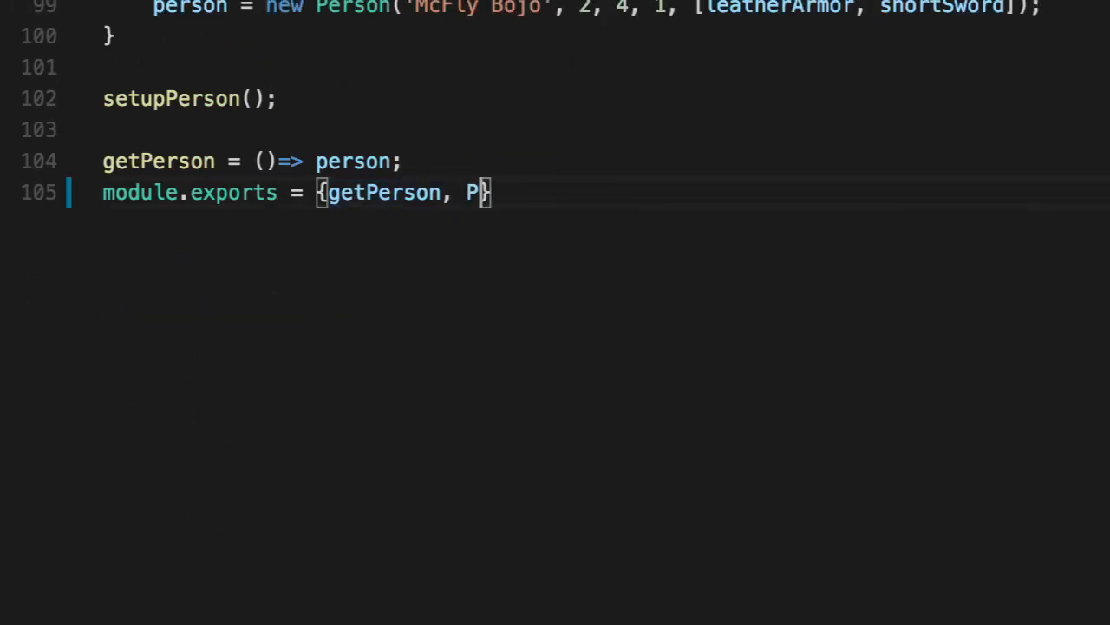
{"action": "type", "text": "erson"}
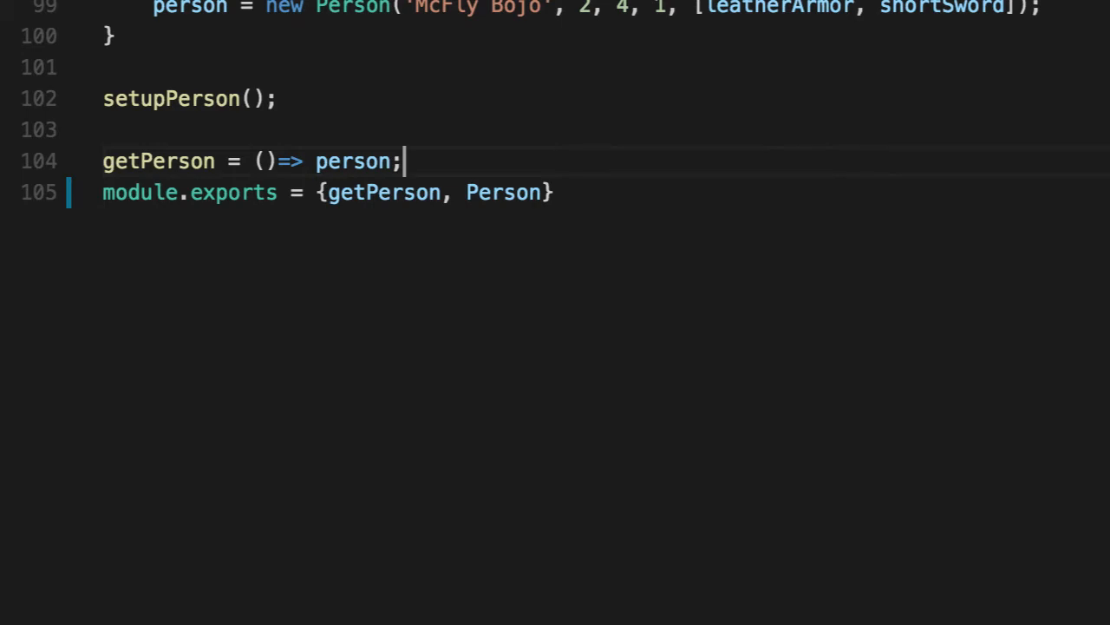
{"action": "double_click", "coordinate": [503, 192]}
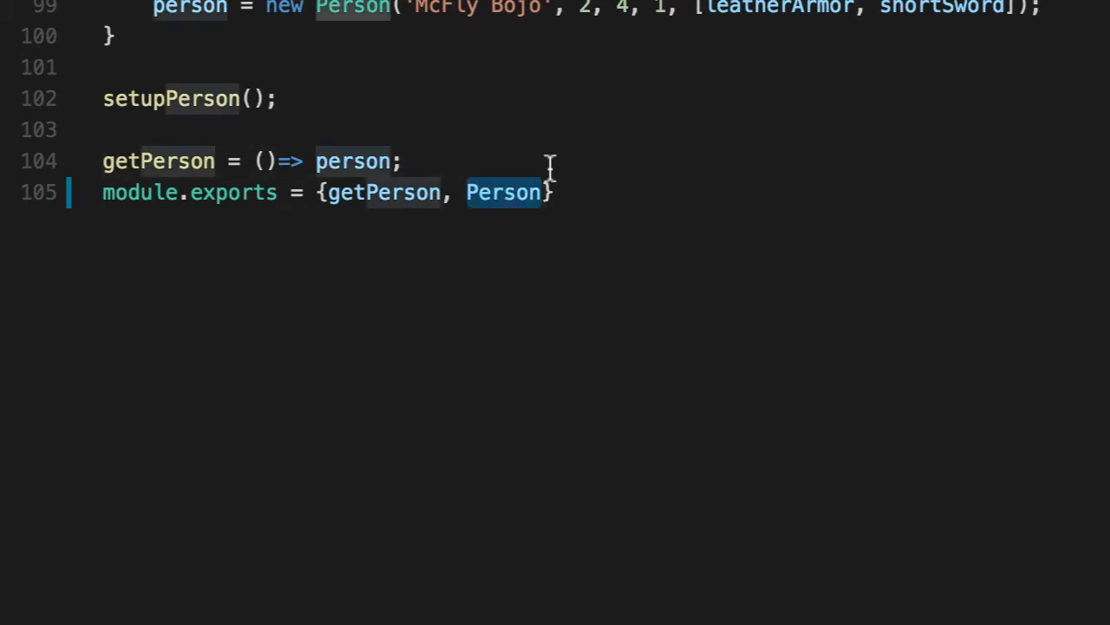
{"action": "mouse_move", "coordinate": [656, 208]}
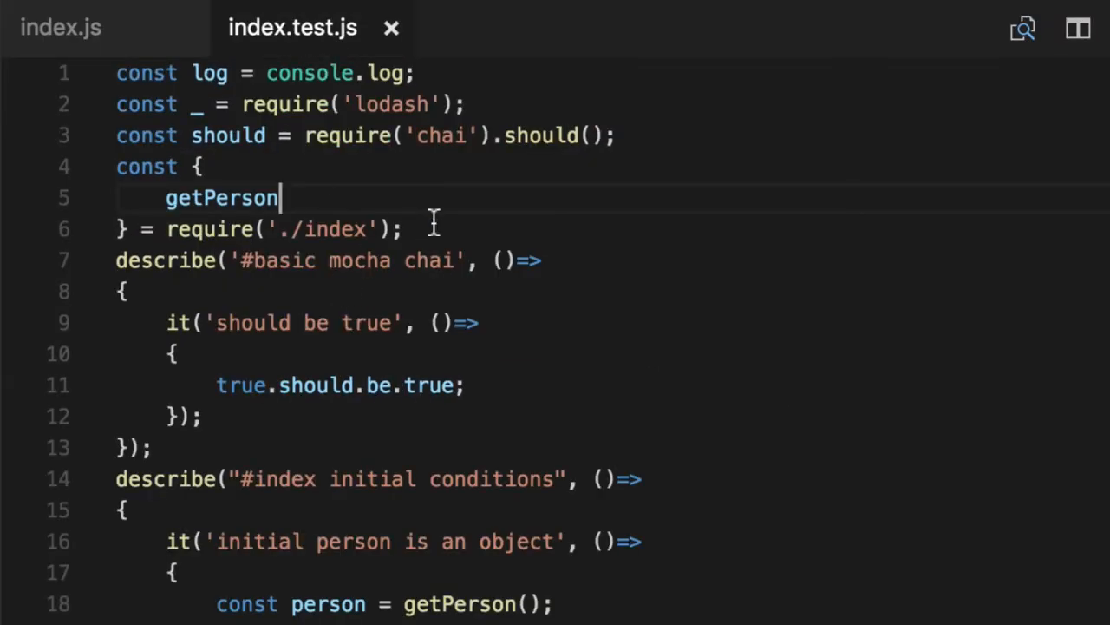
Write a describe('#Person') block with a rollDice describe and an it("prints out Person") test
{"action": "type", "text": ","}
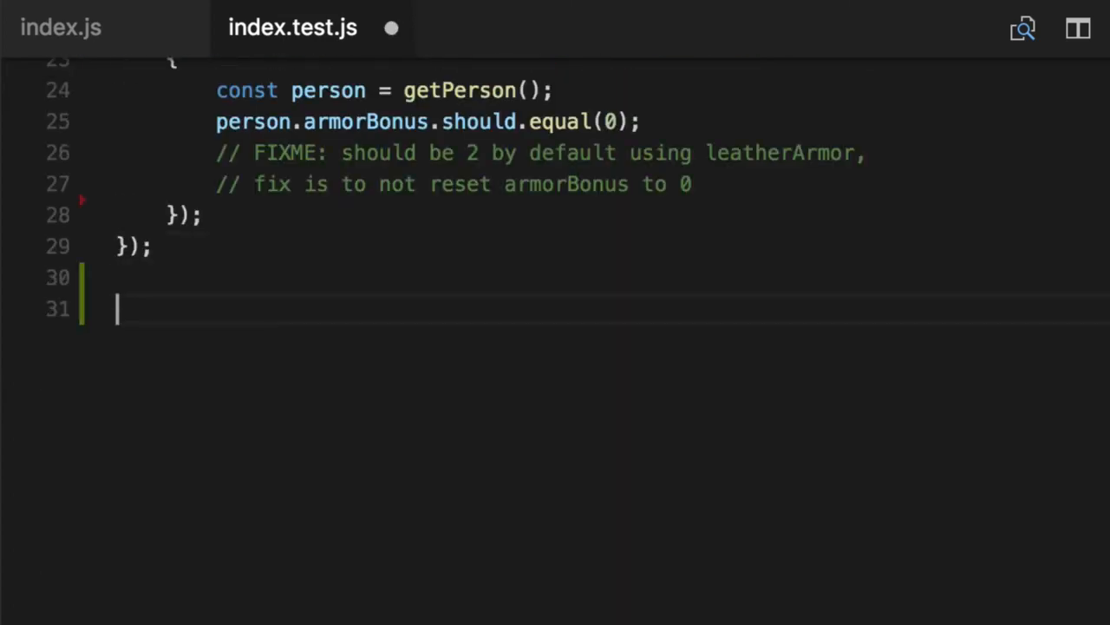
{"action": "type", "text": "describe('#'"}
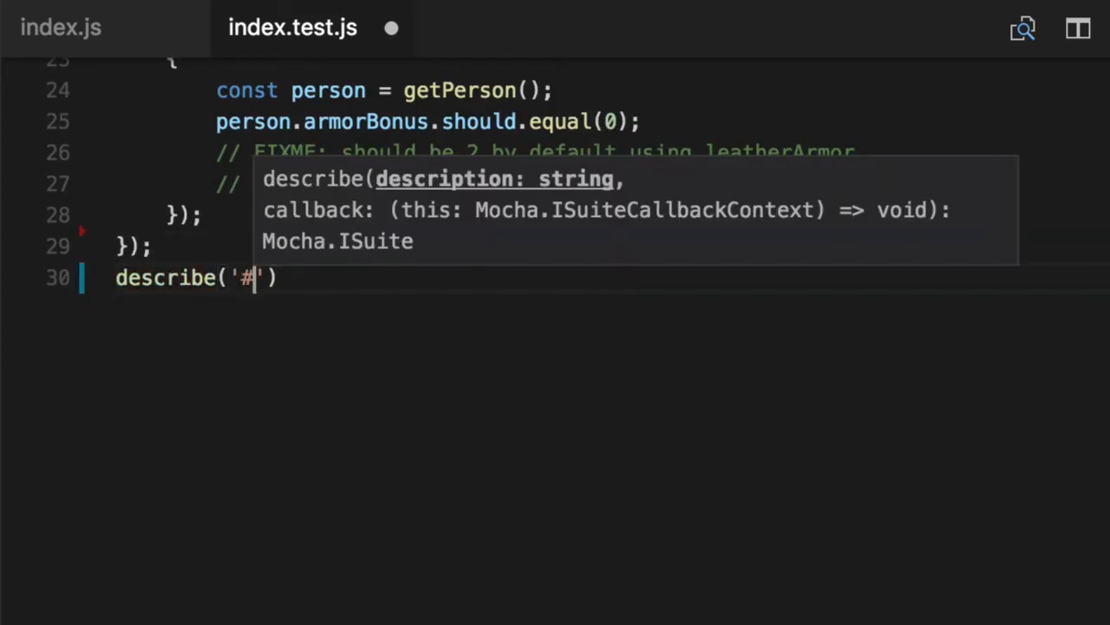
{"action": "type", "text": "Person', ()=>"}
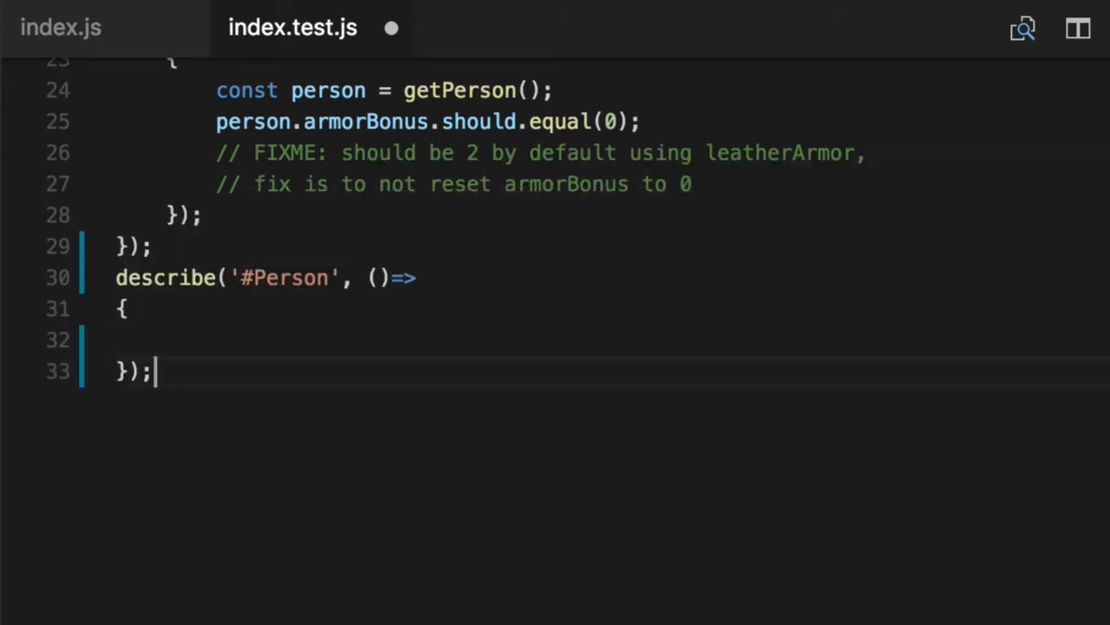
{"action": "type", "text": "describe(\"#"}
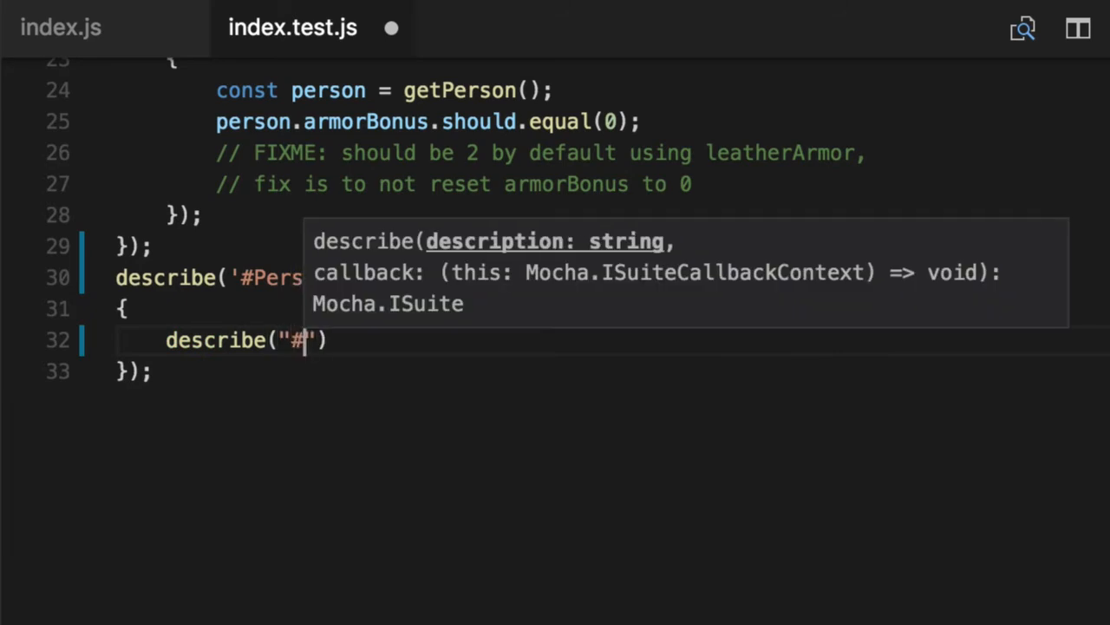
{"action": "type", "text": "rol"}
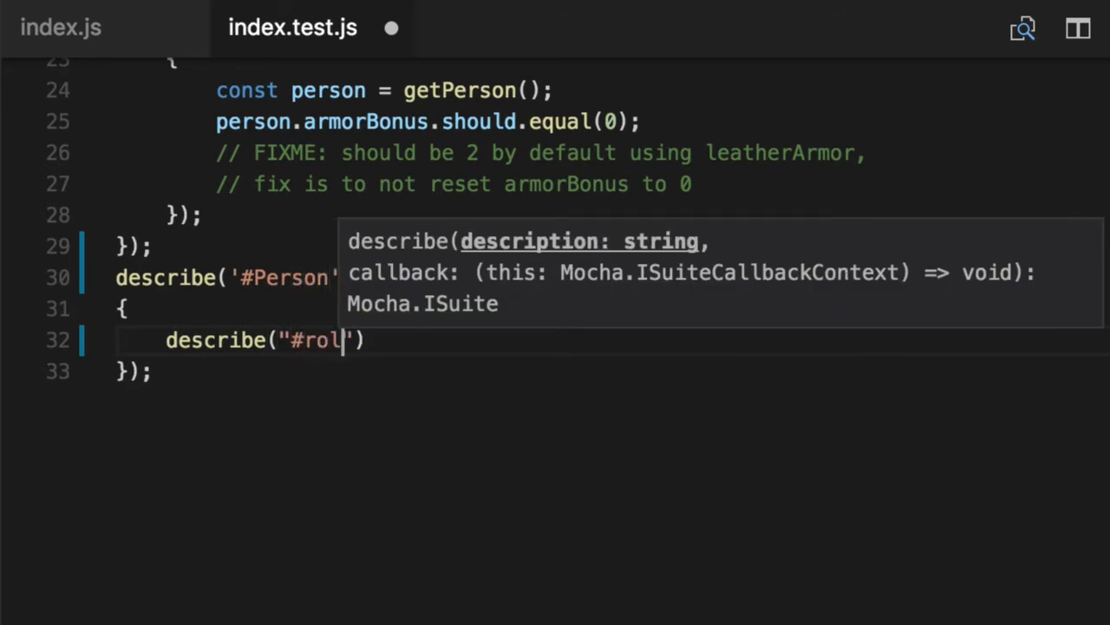
{"action": "type", "text": "lDice"}
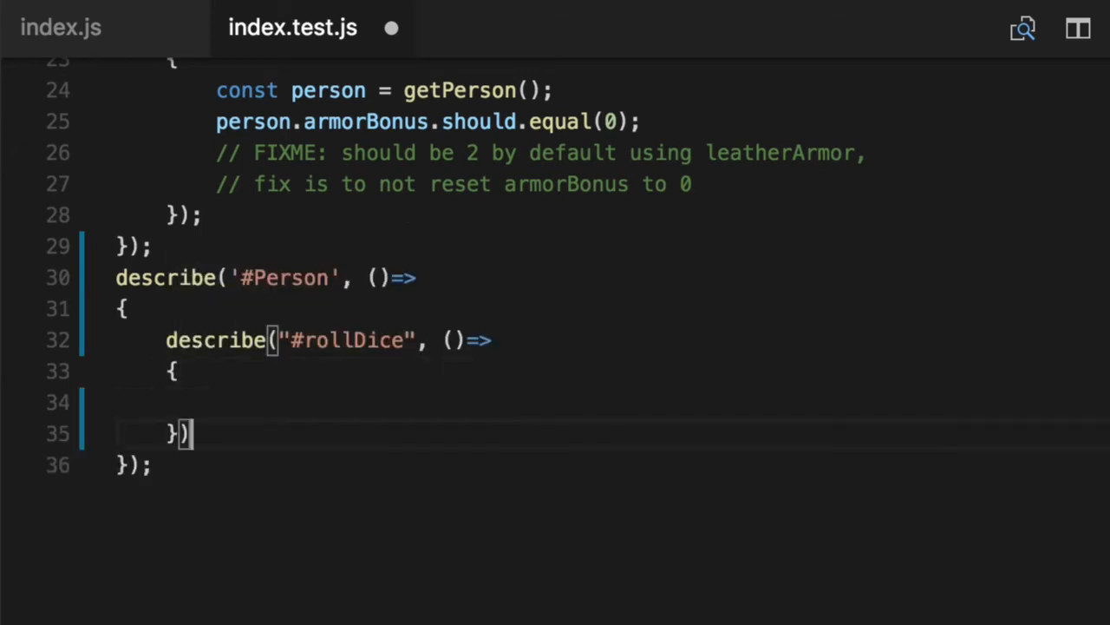
{"action": "type", "text": "it(\"prints out Person\", ()=>"}
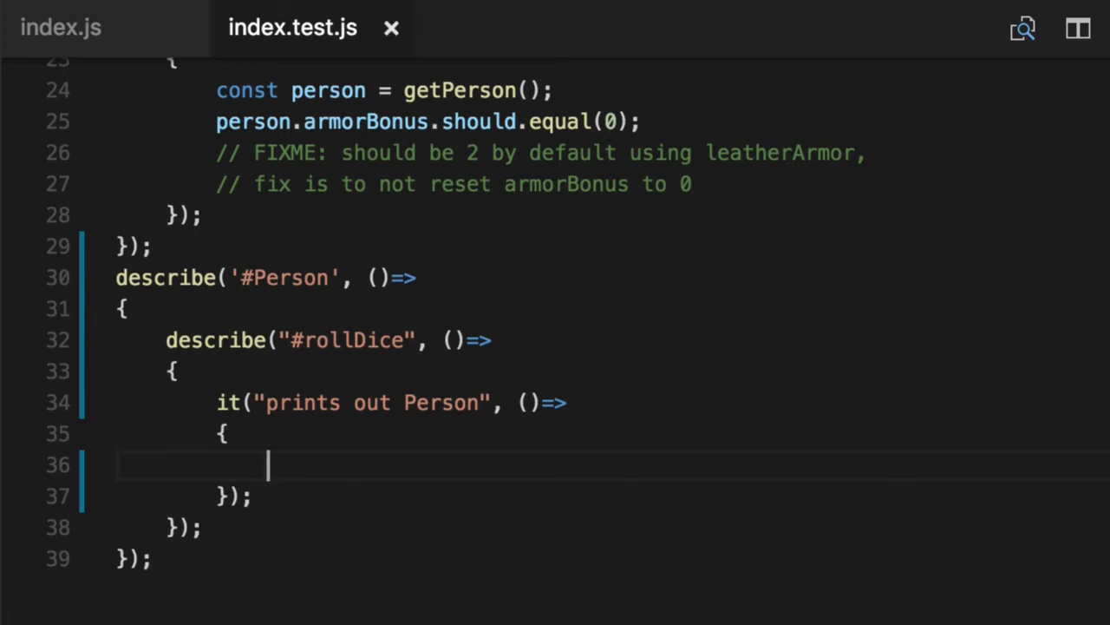
Log "Person:" with Person, make the test it.only, and type npm test
{"action": "type", "text": "log(\"Person:\""}
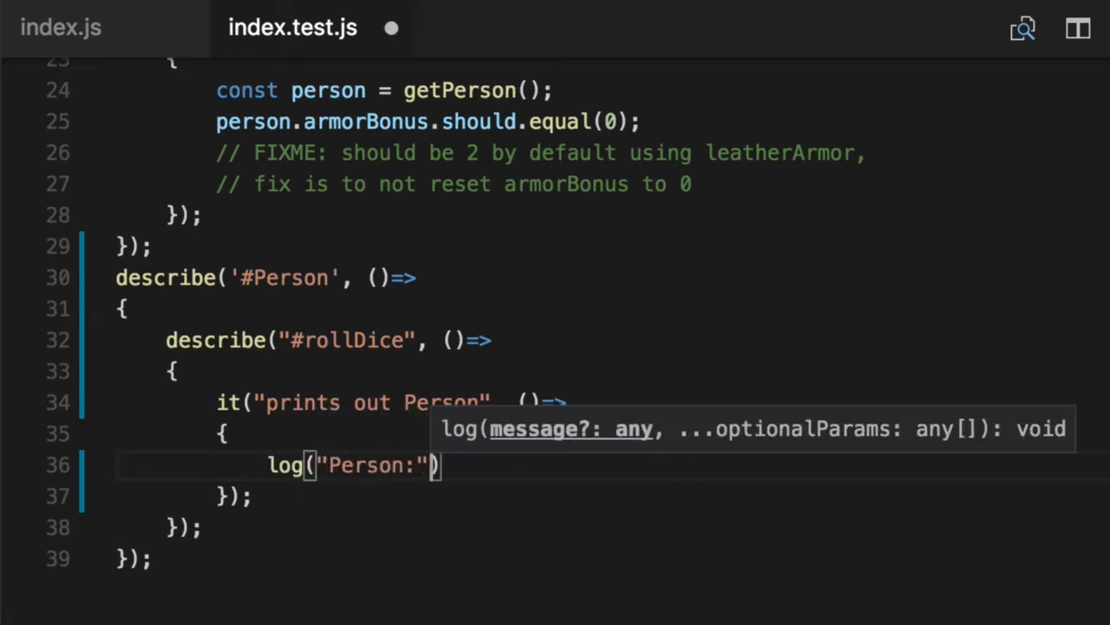
{"action": "type", "text": ", Person"}
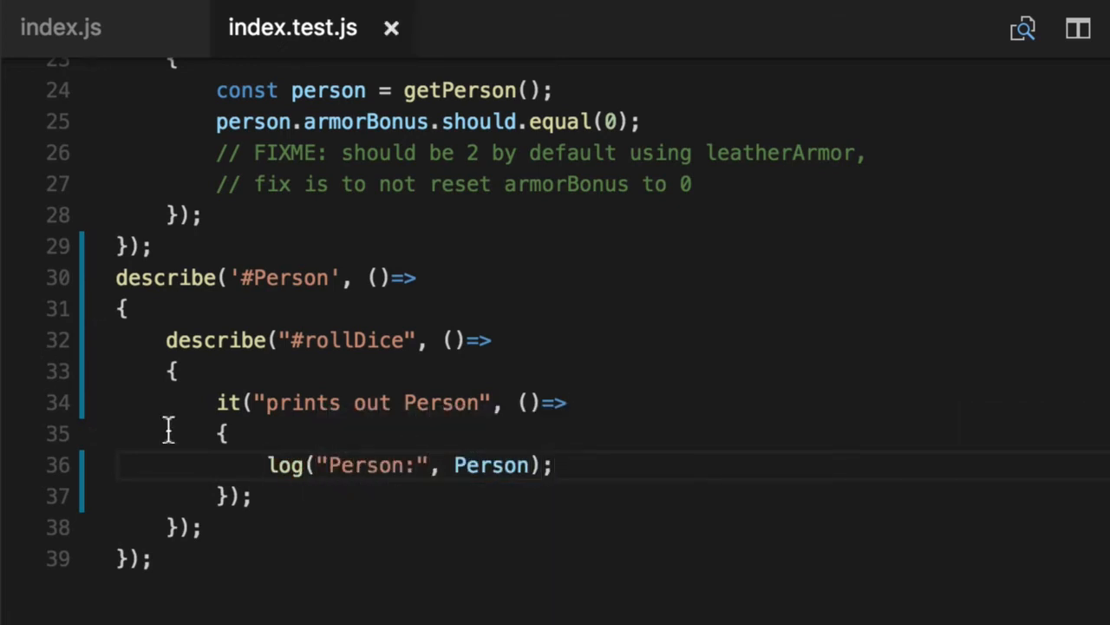
{"action": "type", "text": ".onl"}
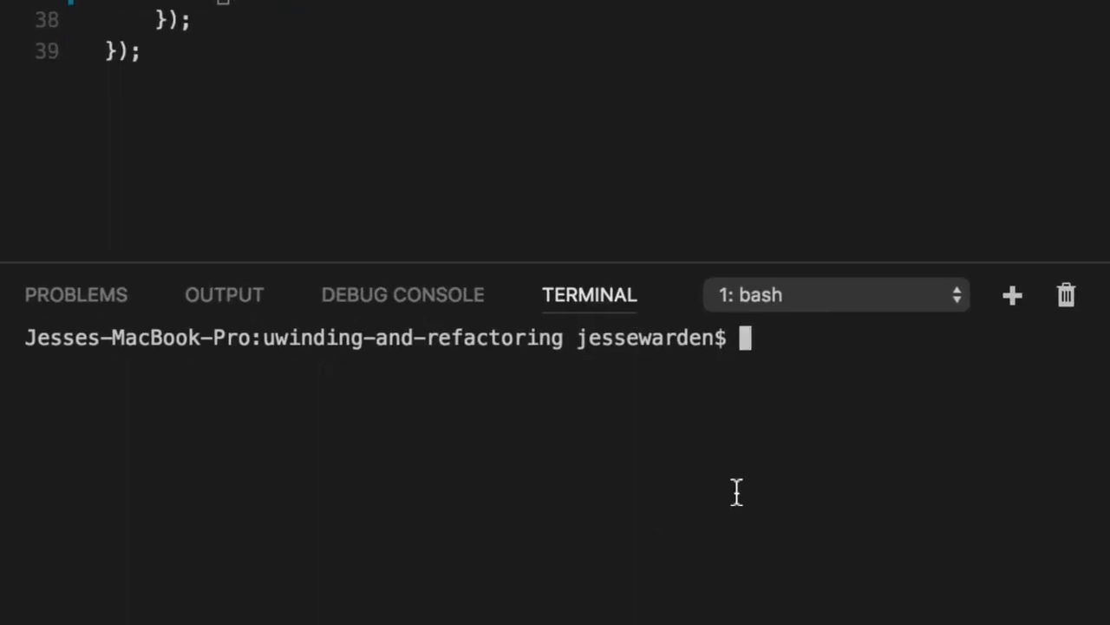
{"action": "type", "text": "npm tes"}
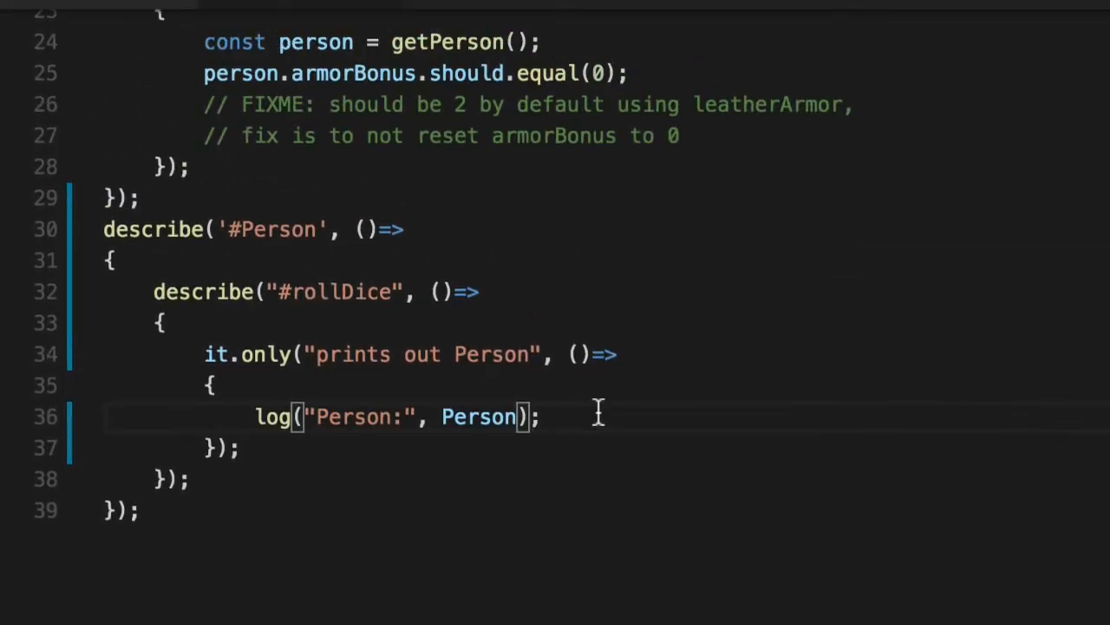
Delete the log("Person:", Person.rollDice) line from the prints out Person test
{"action": "type", "text": ".rol"}
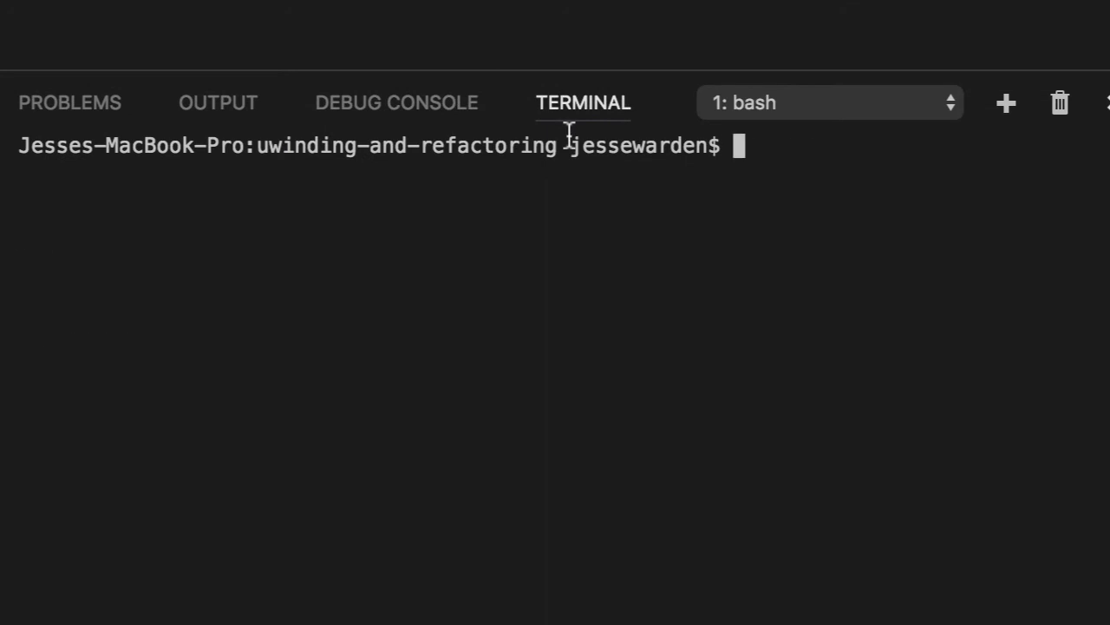
{"action": "type", "text": "npm test"}
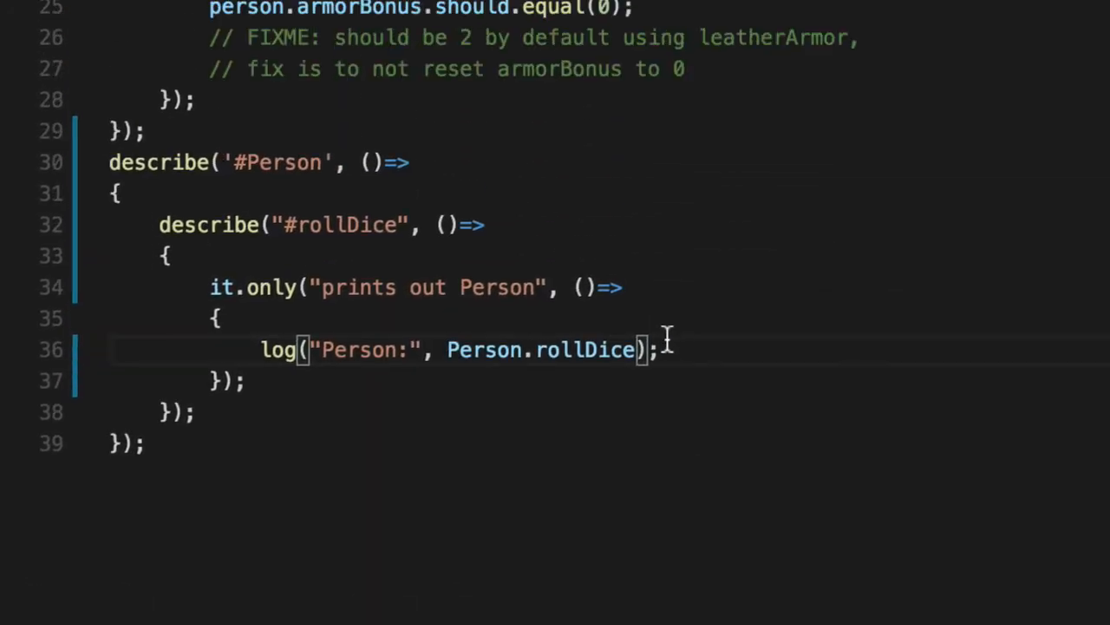
{"action": "mouse_move", "coordinate": [727, 328]}
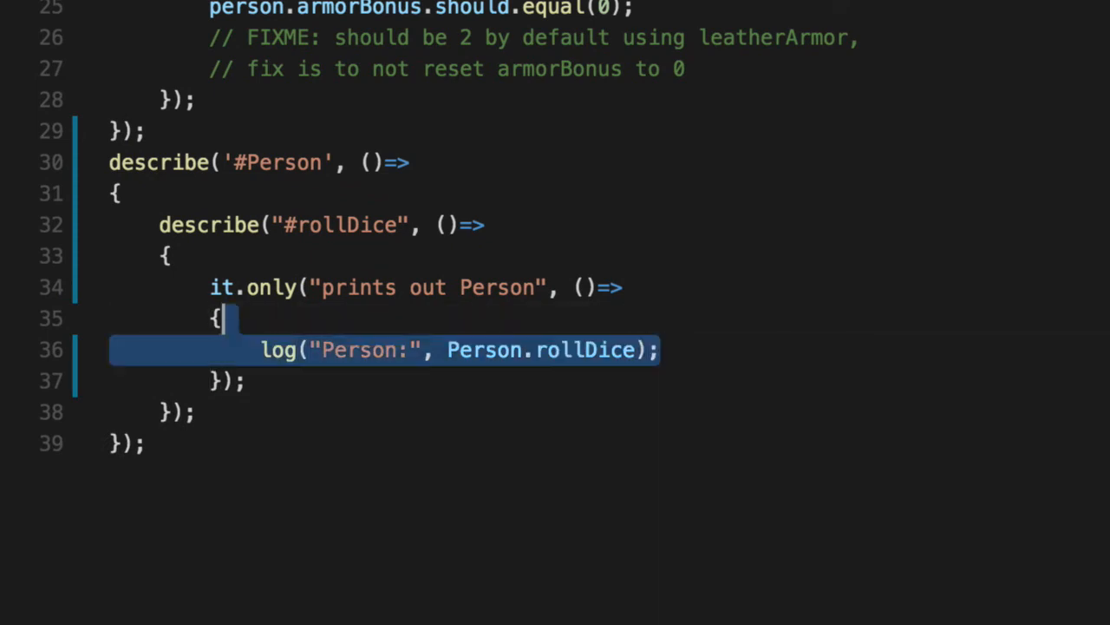
{"action": "key", "text": "Delete"}
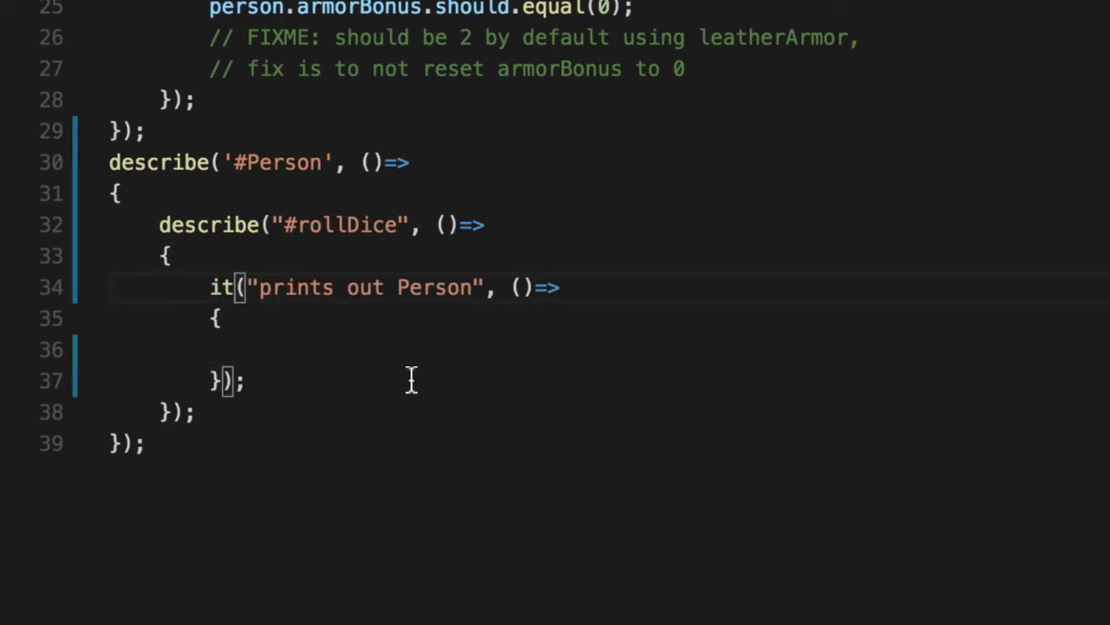
Rename the it.only test to 'should return a finite number (not NaN nor Infinity)'
{"action": "type", "text": ".only"}
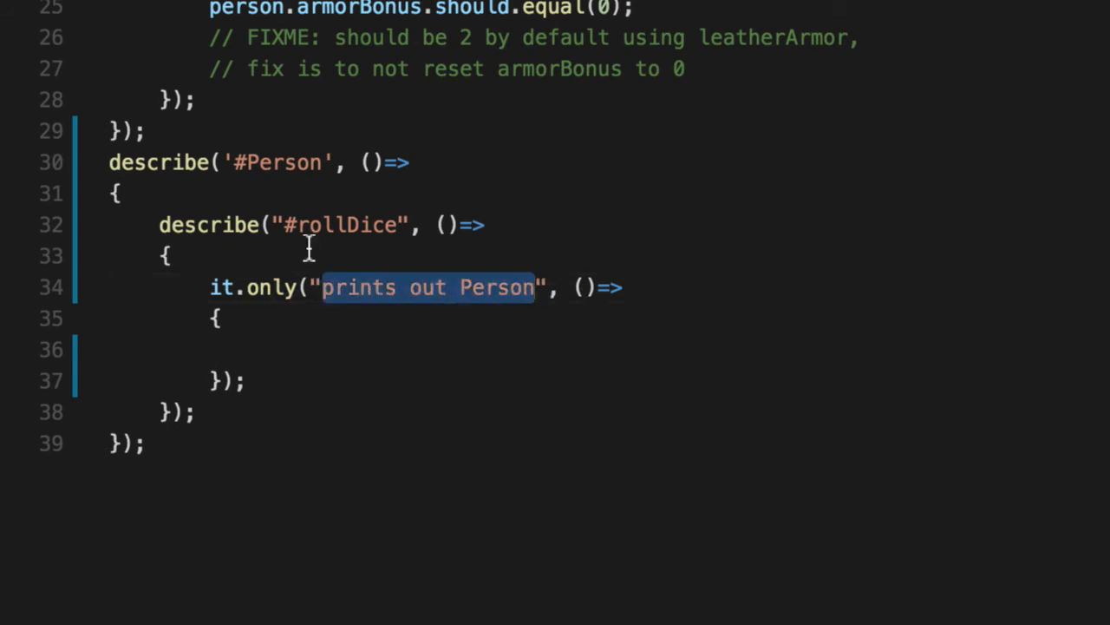
{"action": "mouse_move", "coordinate": [574, 342]}
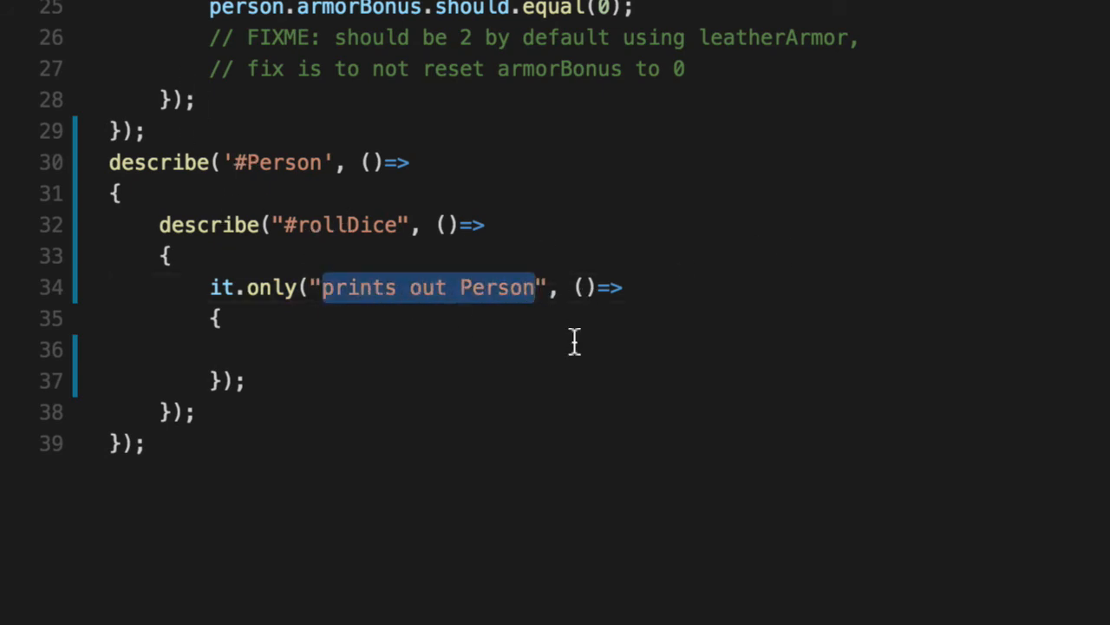
{"action": "type", "text": "should return a"}
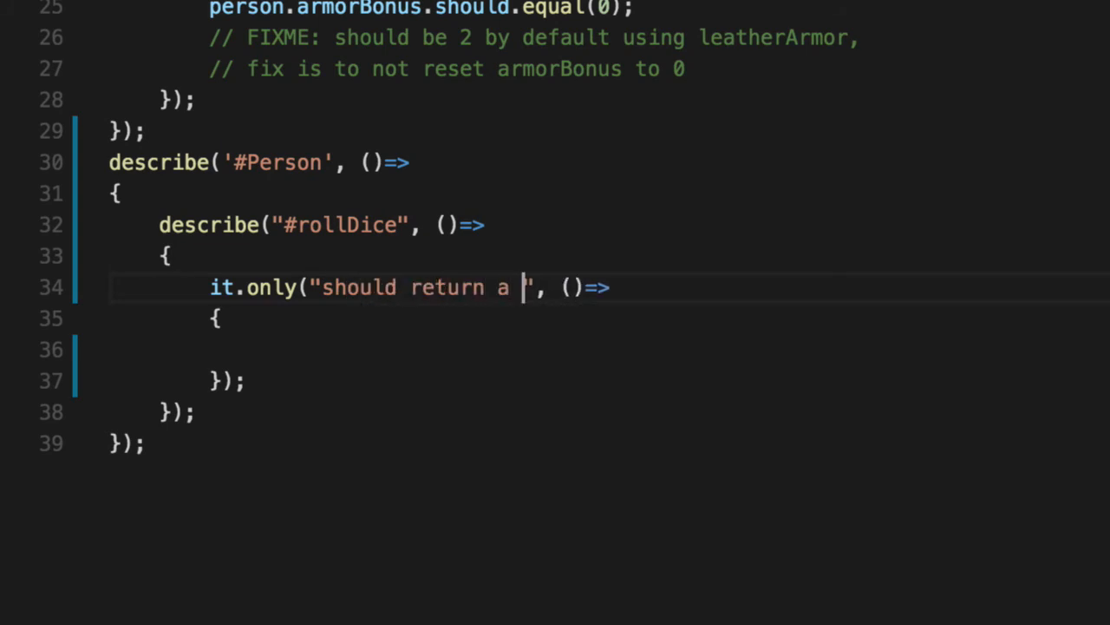
{"action": "type", "text": "finite number"}
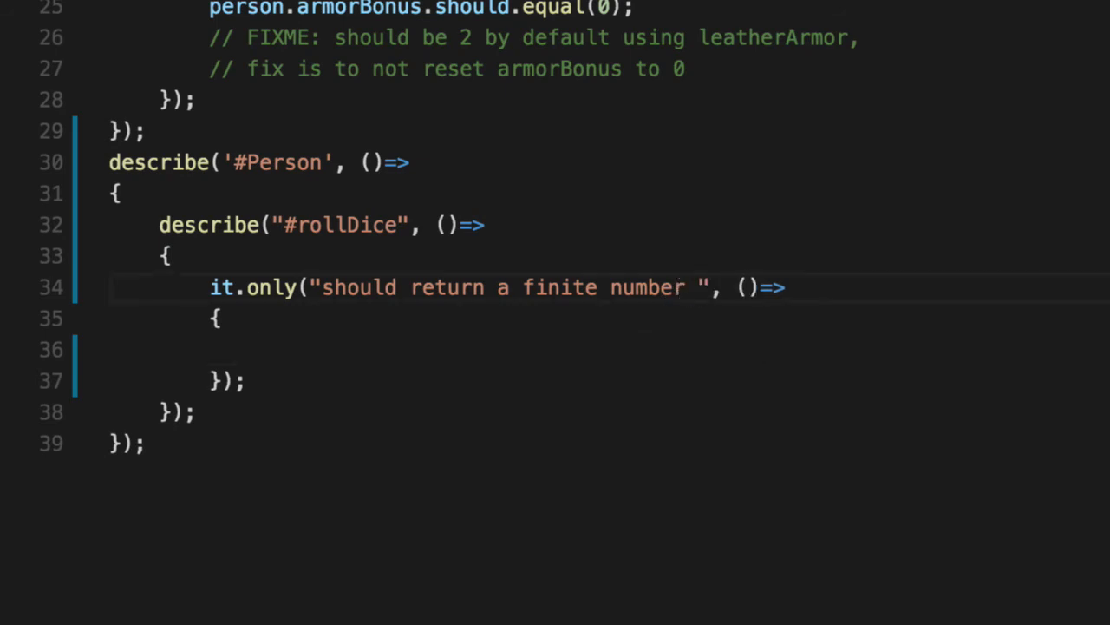
{"action": "type", "text": "(not"}
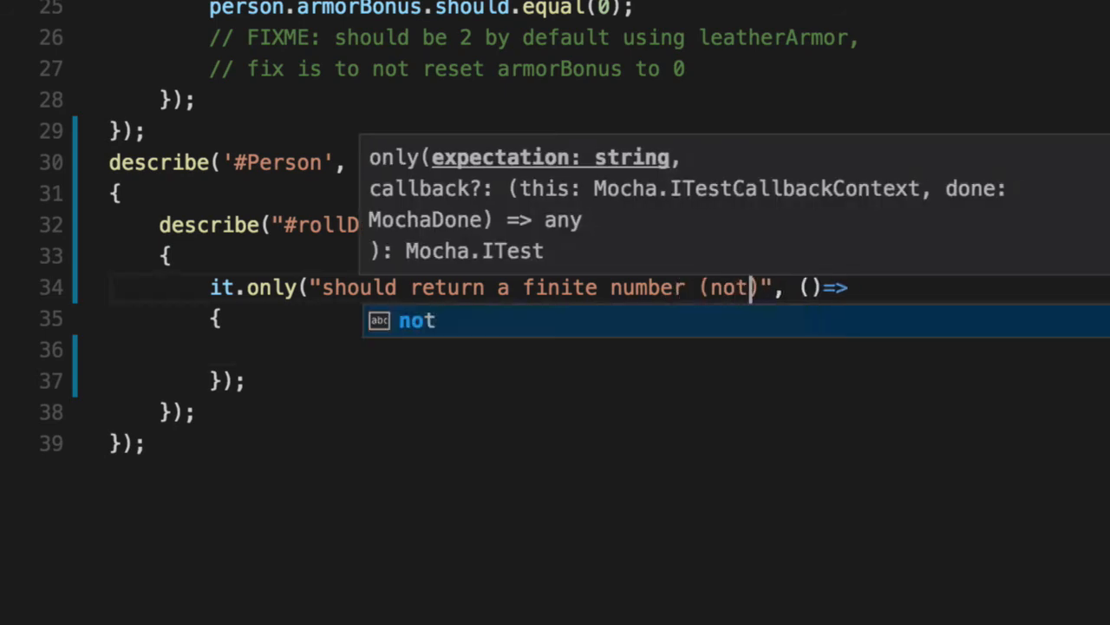
{"action": "type", "text": "NaN nor I"}
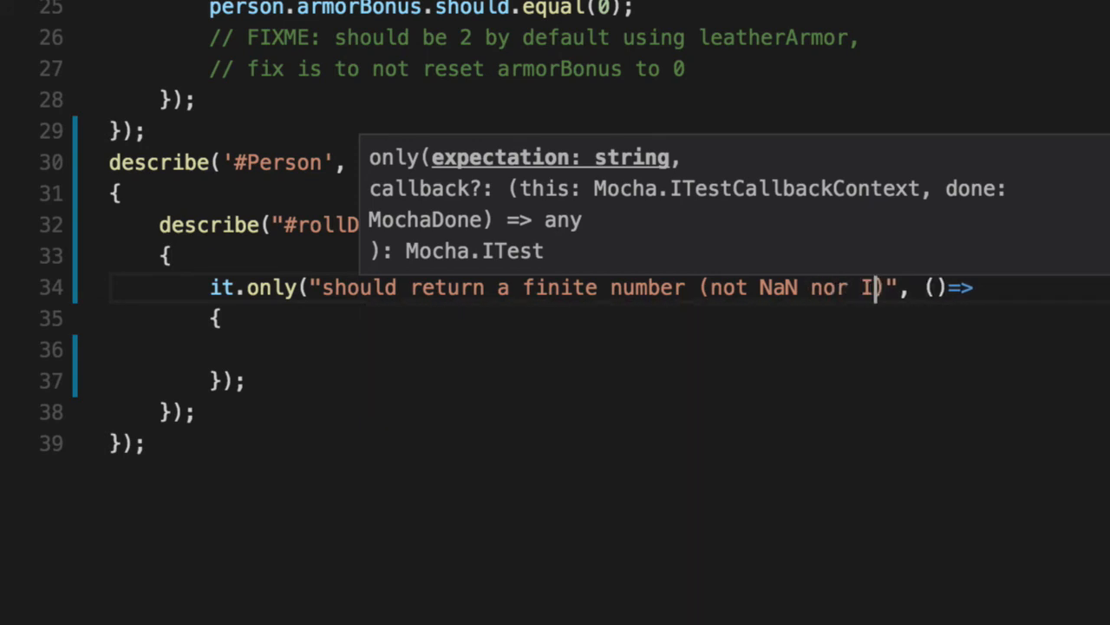
{"action": "type", "text": "nfinity)"}
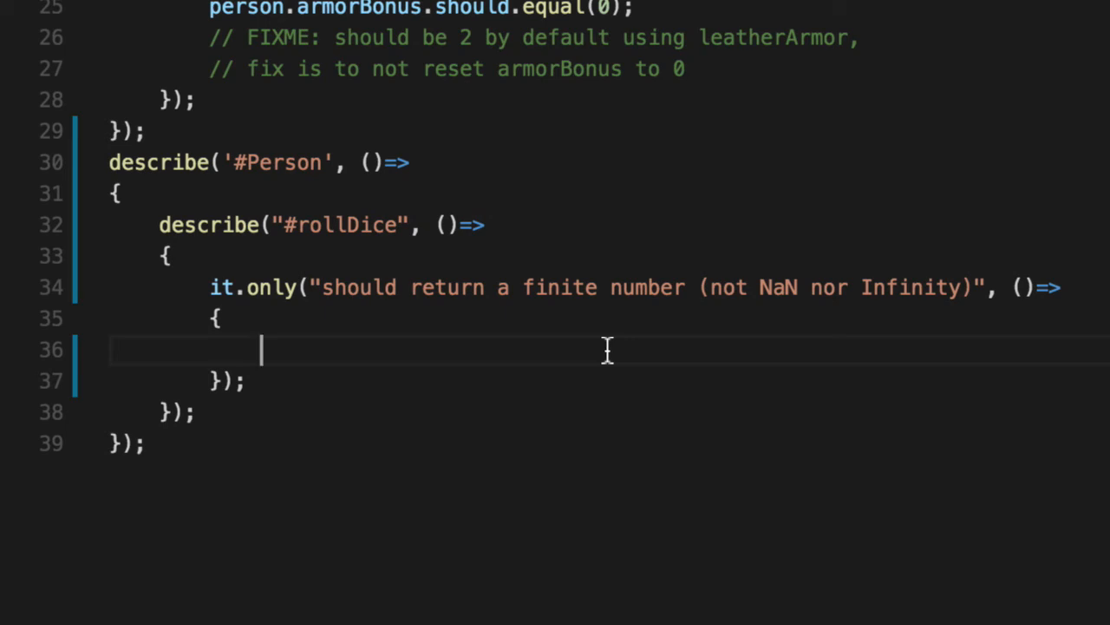
Add const number = Person.rollDice(1, 20) and assert isFinite(number).should.be.true
{"action": "type", "text": "const number ="}
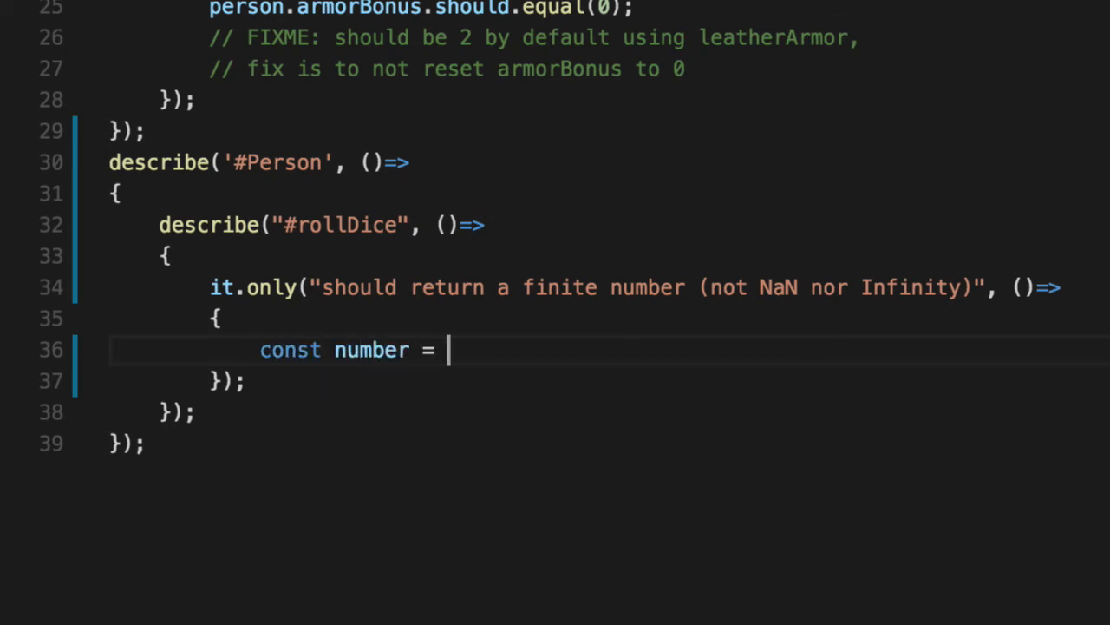
{"action": "type", "text": "Person.rollD"}
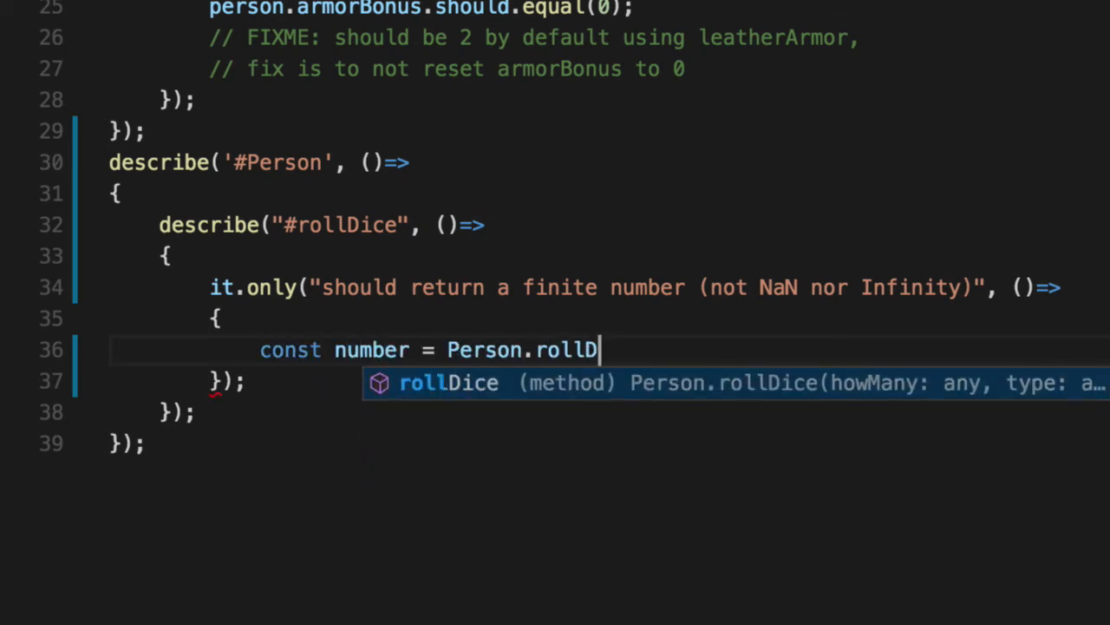
{"action": "type", "text": "ice(1, 20);"}
{"action": "type", "text": "_."}
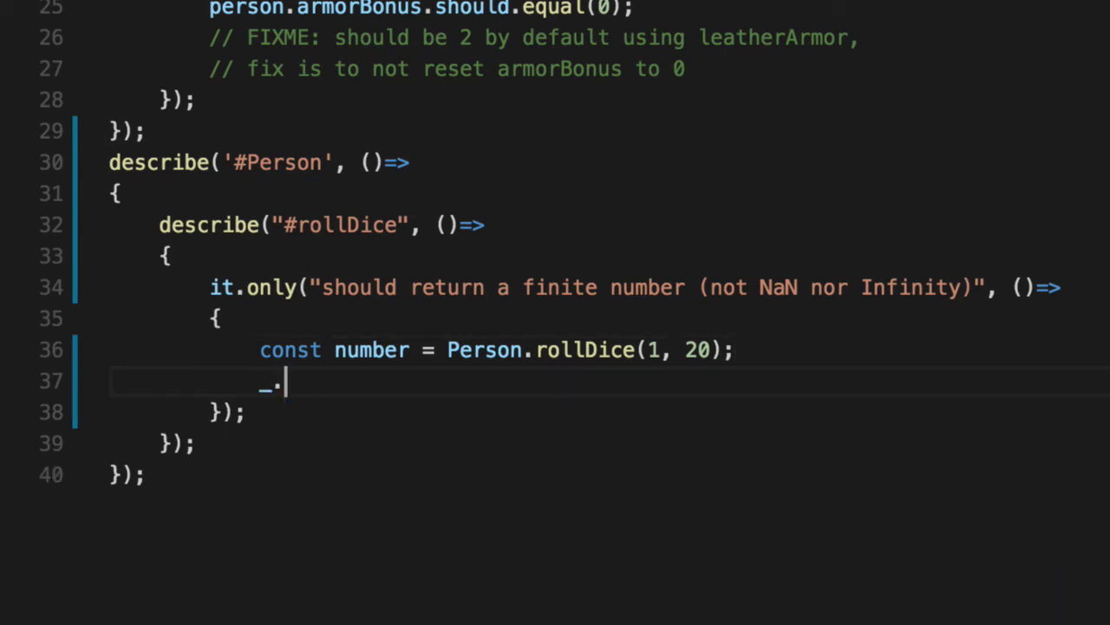
{"action": "type", "text": "isFinite()"}
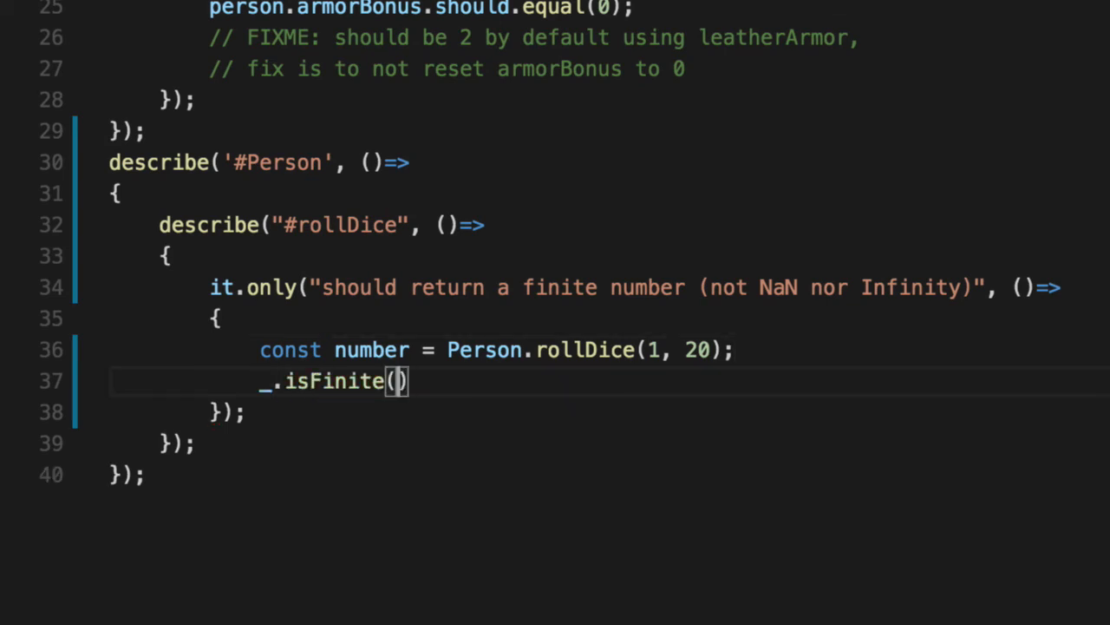
{"action": "type", "text": "number"}
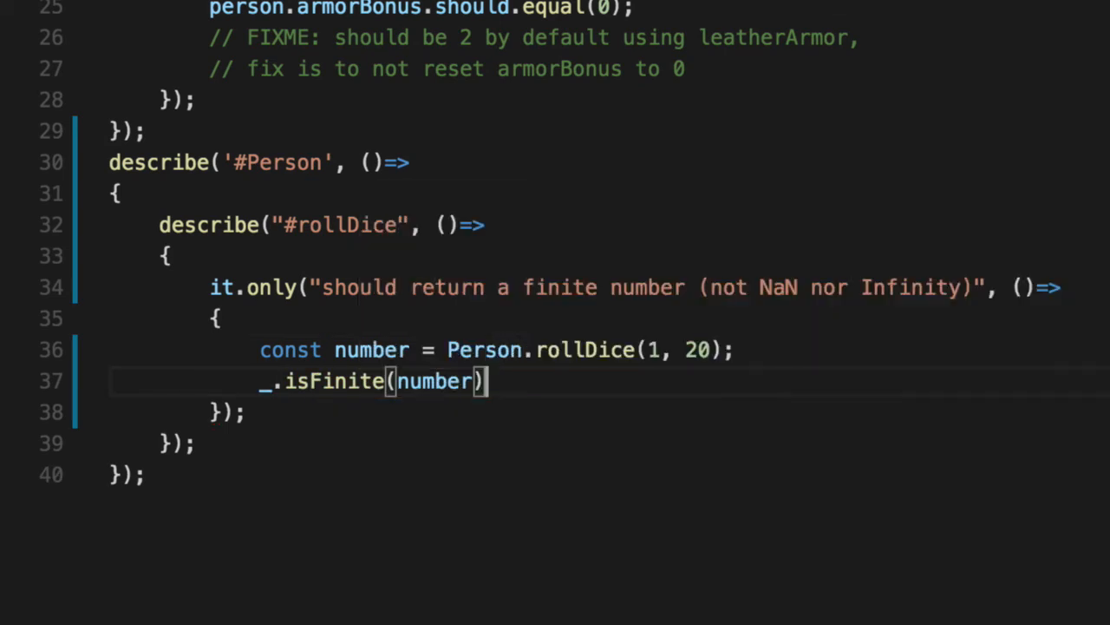
{"action": "type", "text": ".should.be.true;"}
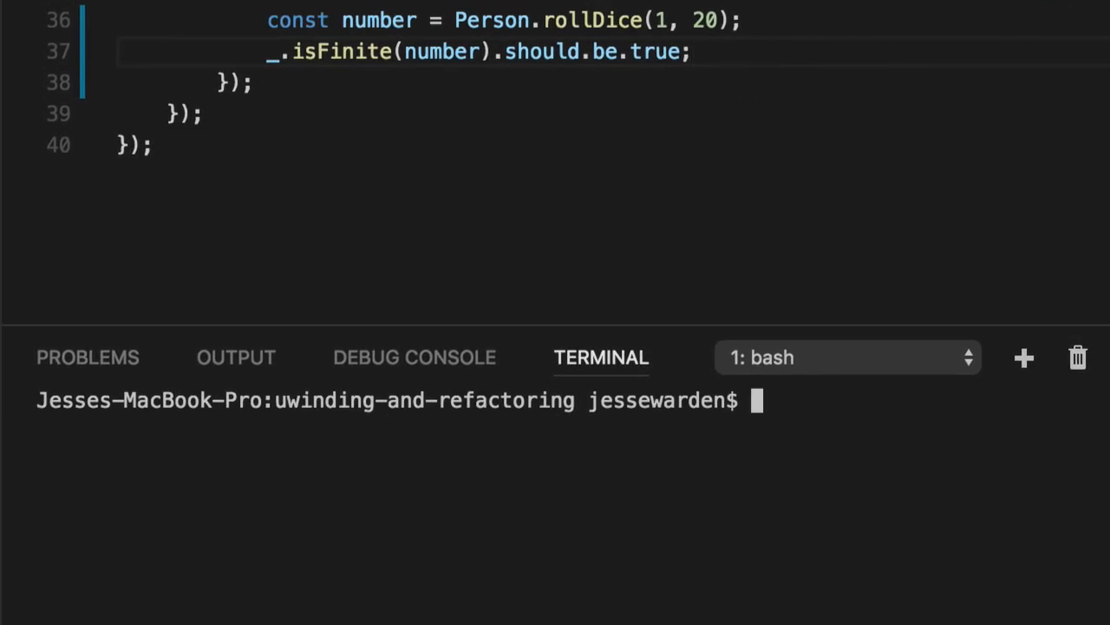
Run npm test twice to see the finite-number test pass, then select rollDice
{"action": "type", "text": "npm test"}
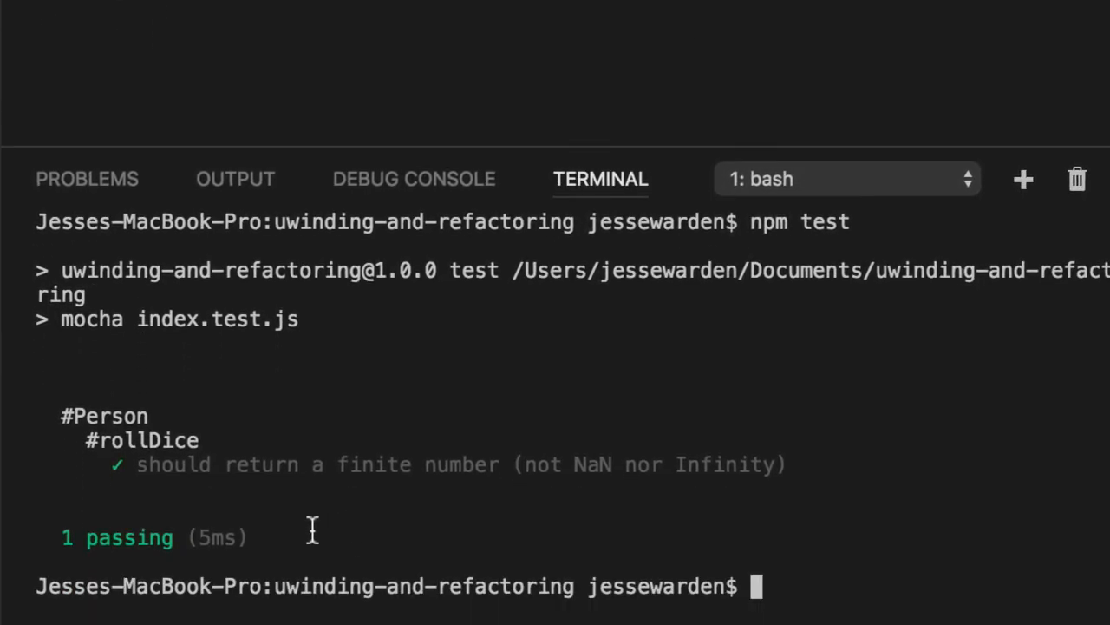
{"action": "mouse_move", "coordinate": [189, 486]}
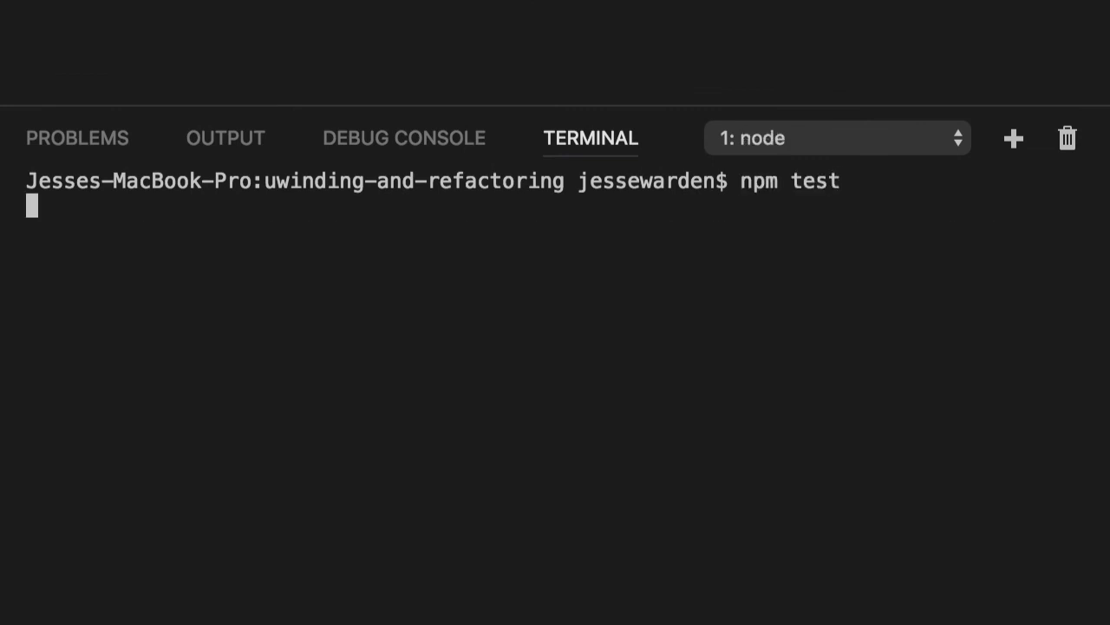
{"action": "key", "text": "Return"}
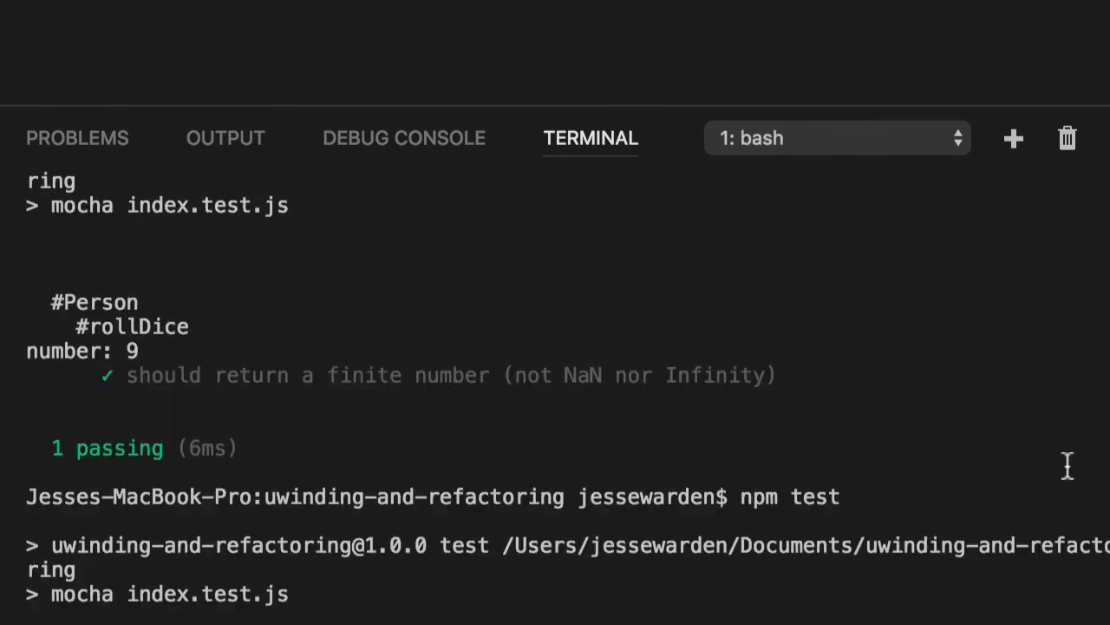
{"action": "scroll", "scroll_direction": "down", "scroll_amount": 3}
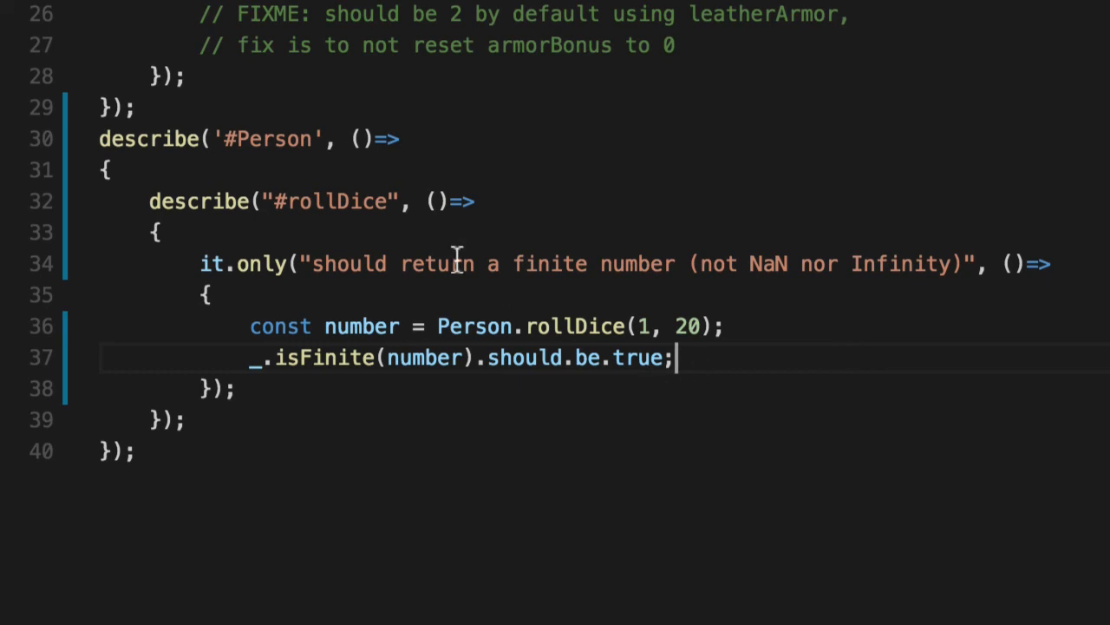
{"action": "double_click", "coordinate": [575, 326]}
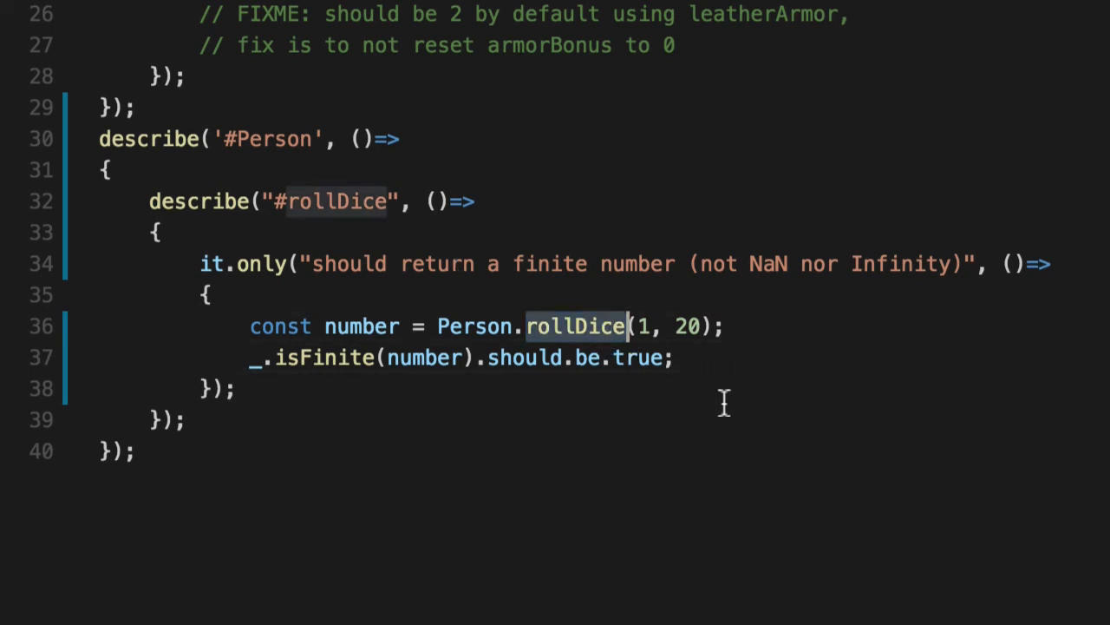